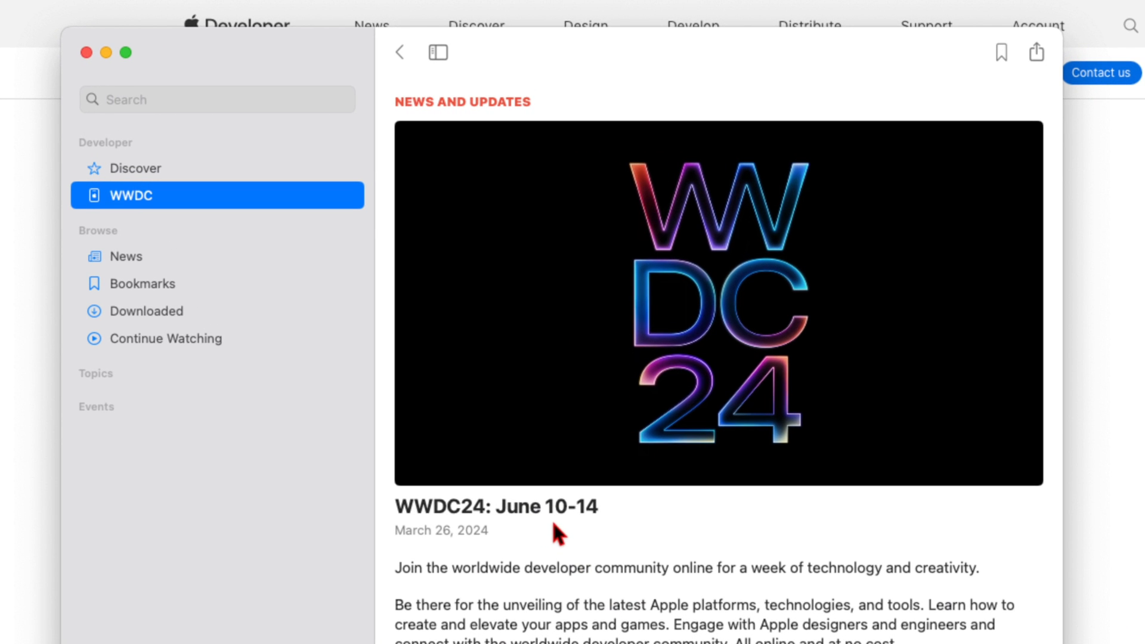
{"action": "mouse_move", "coordinate": [575, 527]}
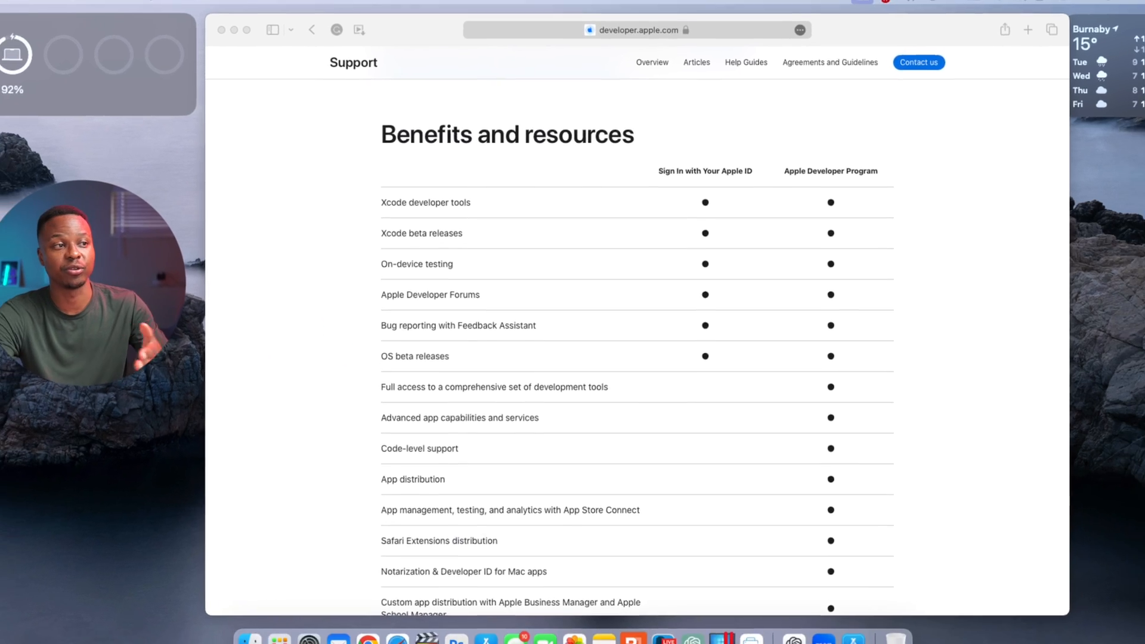
Scroll to the Developer Program Cost row (Free versus 99 USD), then bring up Launchpad.
{"action": "scroll", "scroll_direction": "down", "scroll_amount": 3}
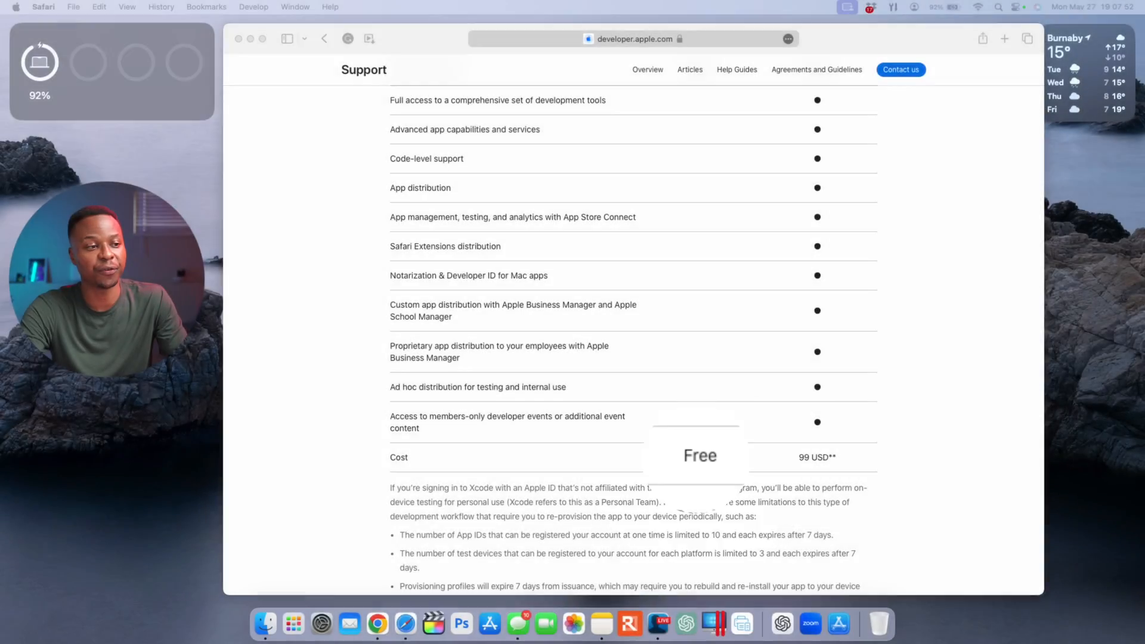
{"action": "left_click", "coordinate": [293, 625]}
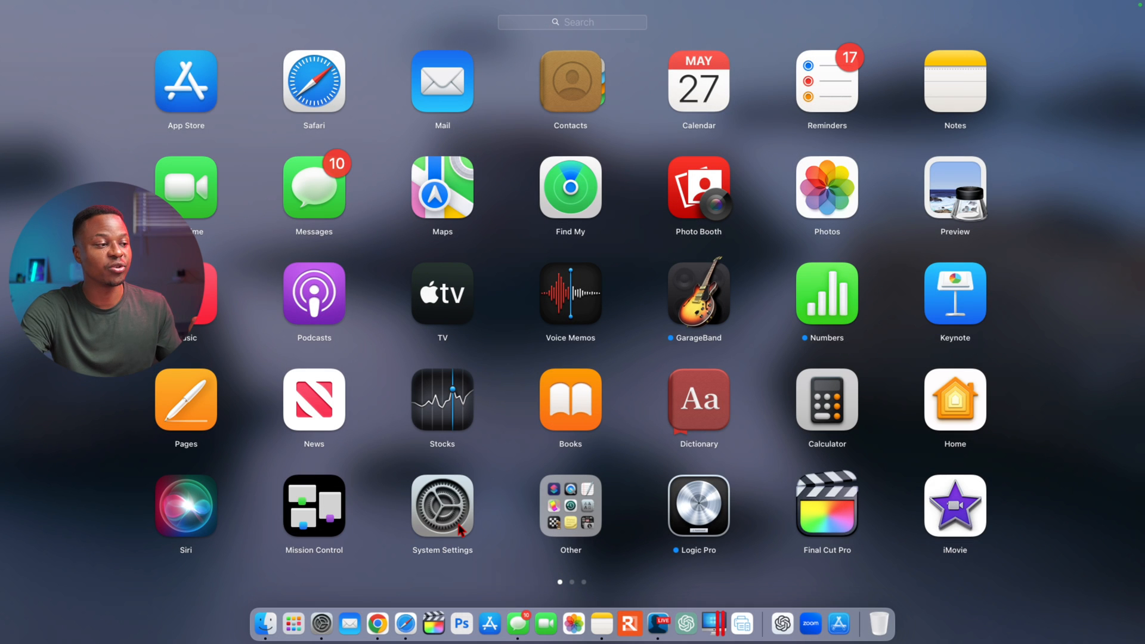
{"action": "mouse_move", "coordinate": [427, 567]}
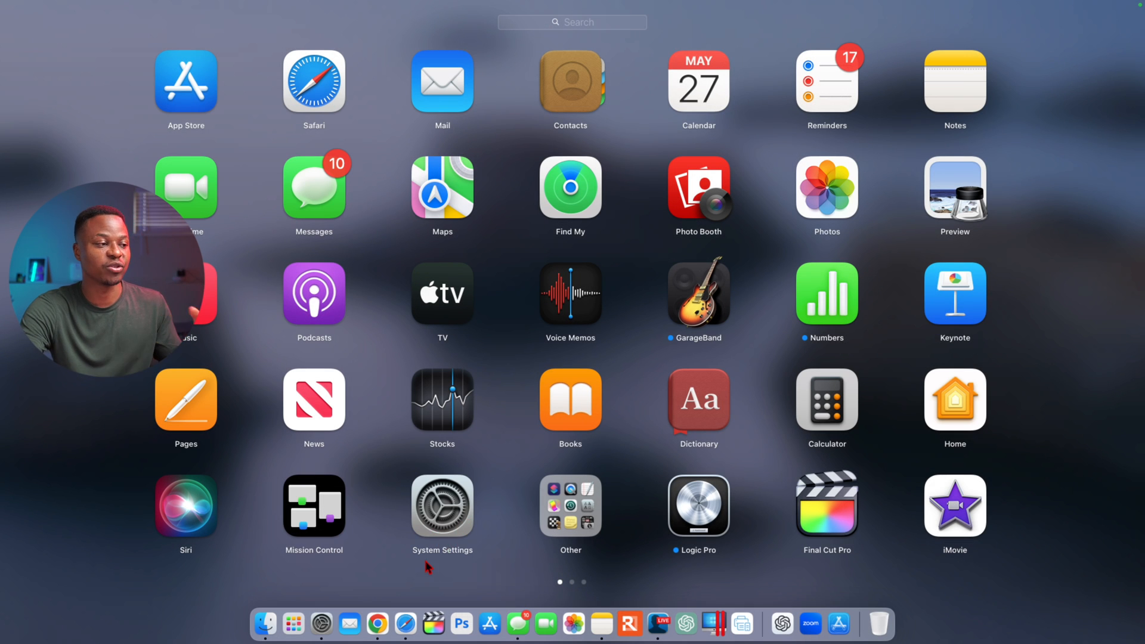
Open General > Software Update in System Settings, confirming macOS Sonoma 14.5 is current.
{"action": "left_click", "coordinate": [442, 505]}
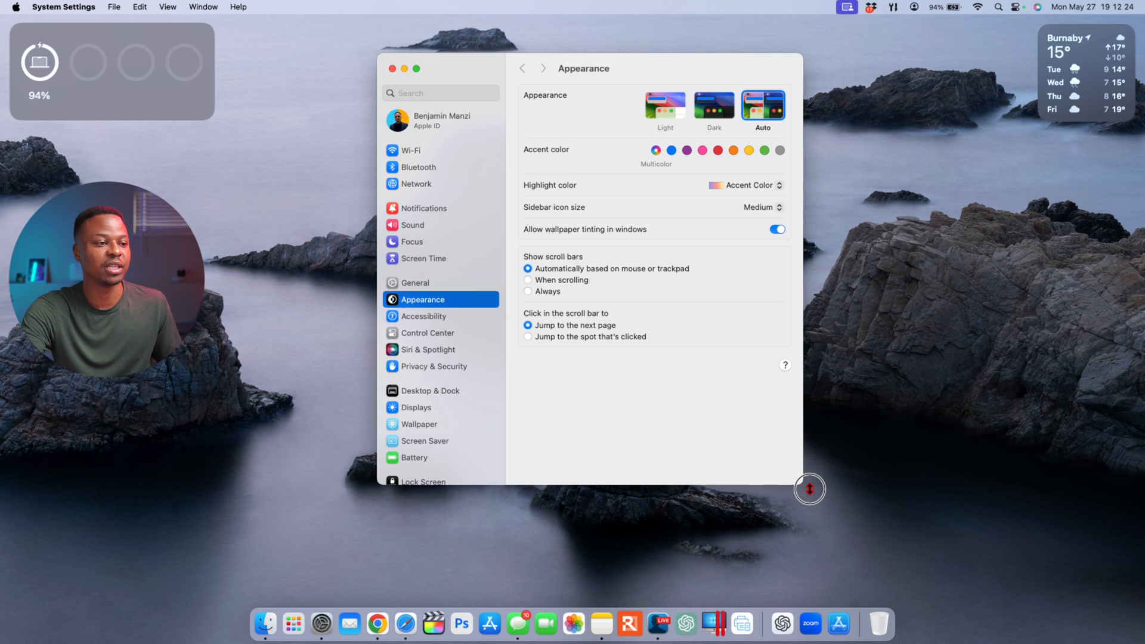
{"action": "left_click", "coordinate": [414, 282]}
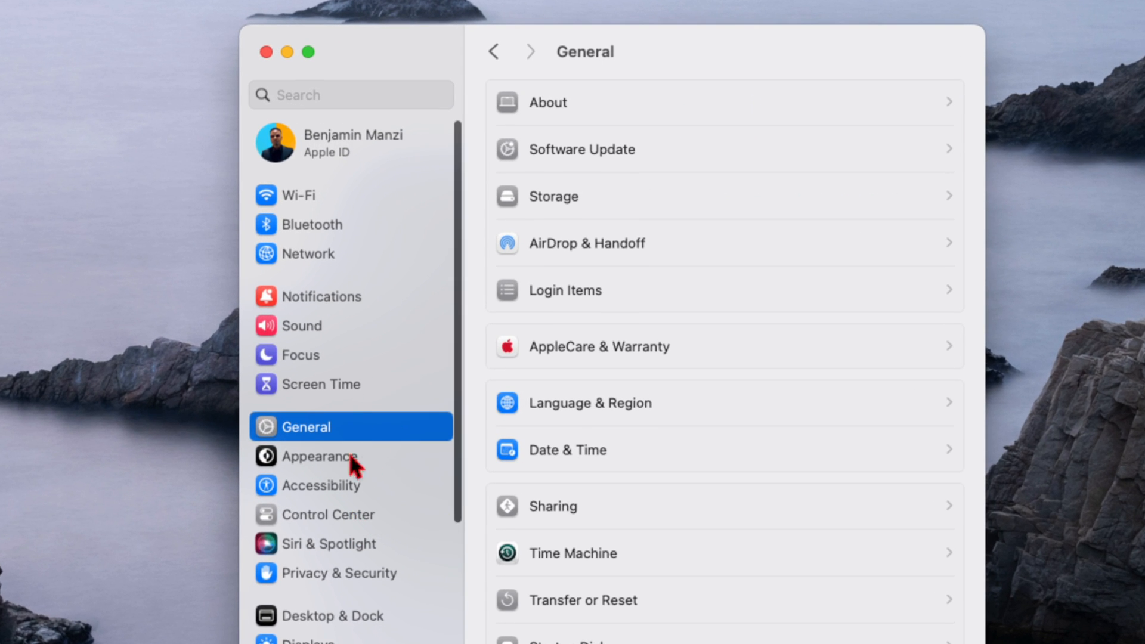
{"action": "mouse_move", "coordinate": [590, 163]}
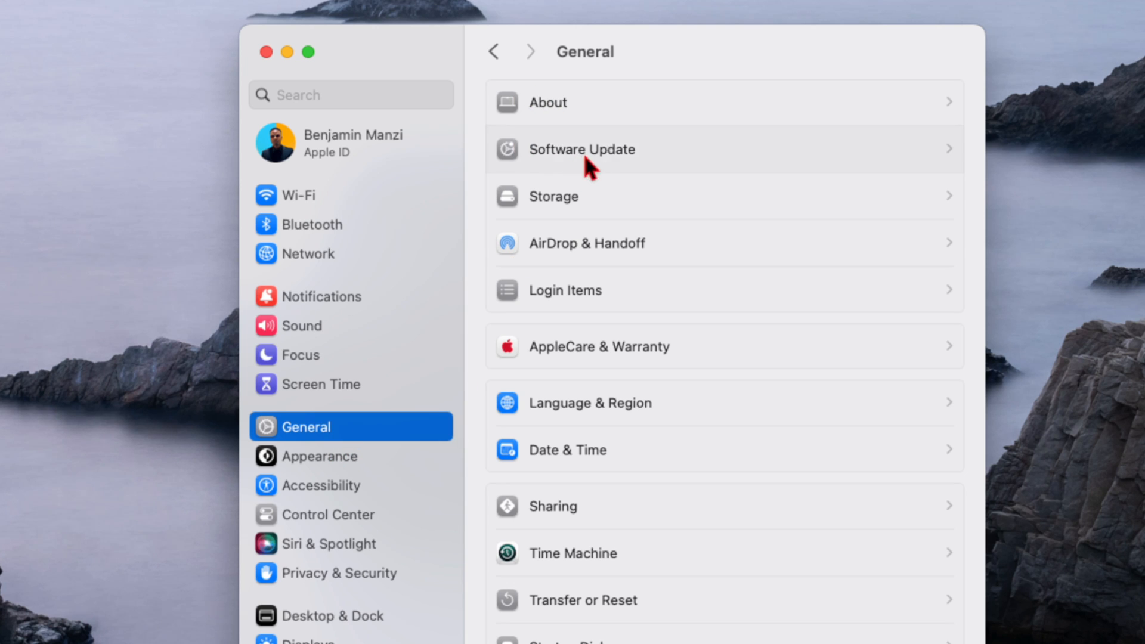
{"action": "left_click", "coordinate": [582, 149]}
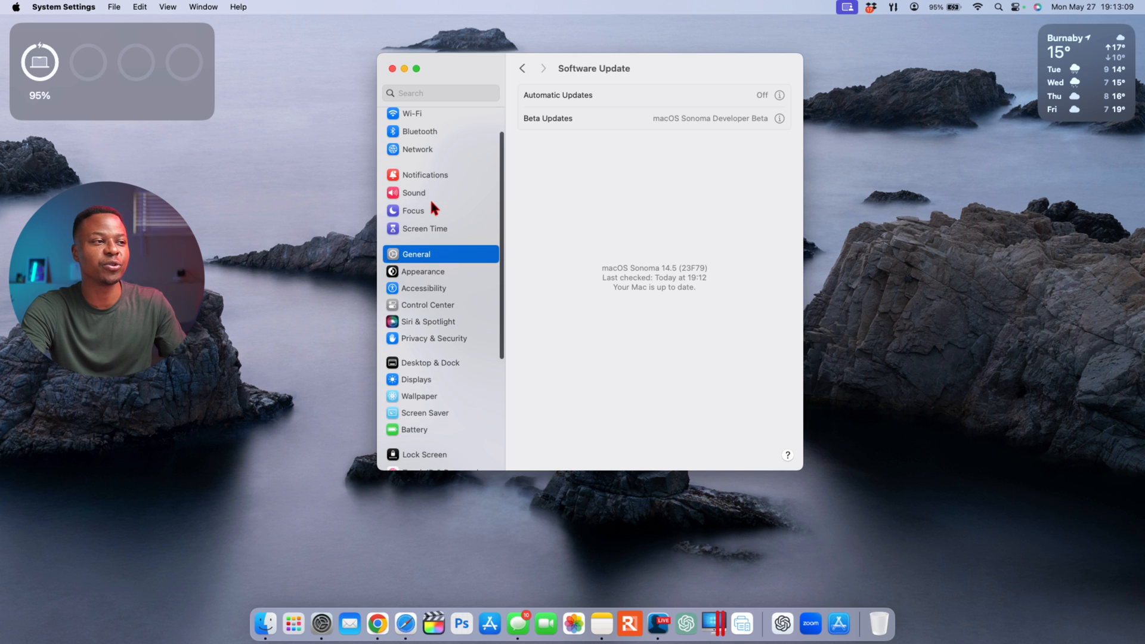
Go back from Software Update to the General pane listing About and Storage.
{"action": "scroll", "scroll_direction": "up", "scroll_amount": 3}
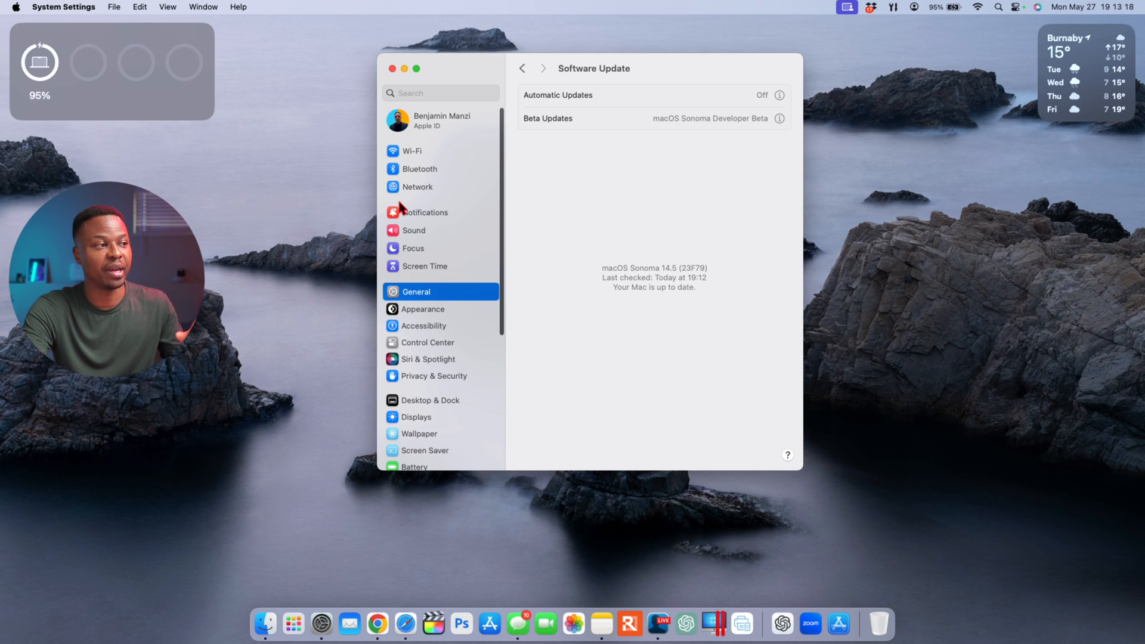
{"action": "scroll", "scroll_direction": "down", "scroll_amount": 3}
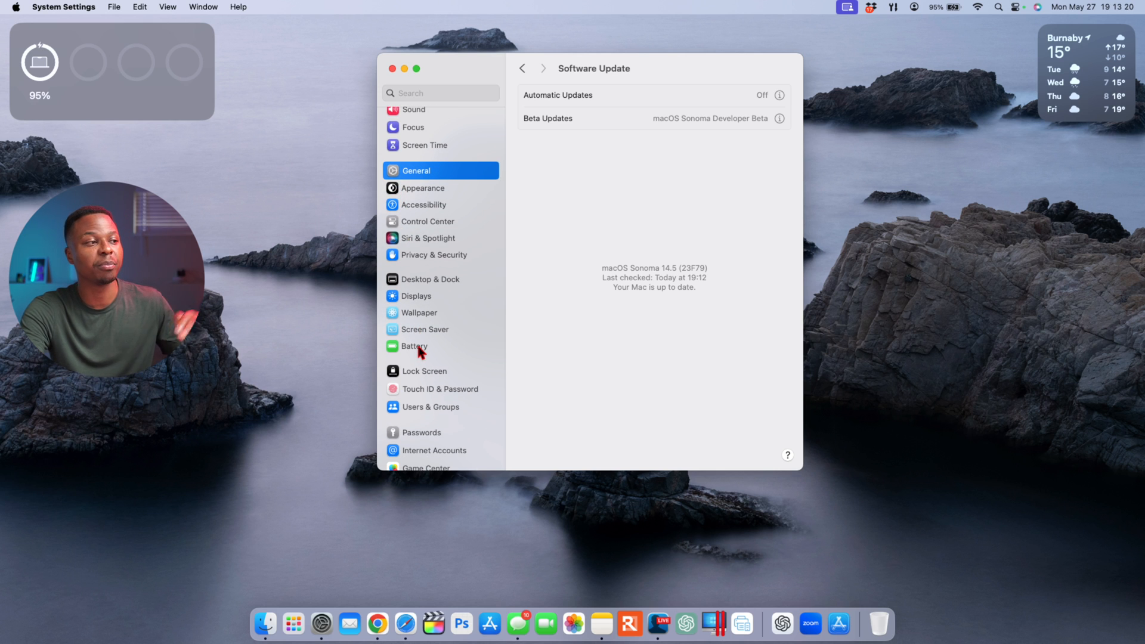
{"action": "scroll", "scroll_direction": "up", "scroll_amount": 3}
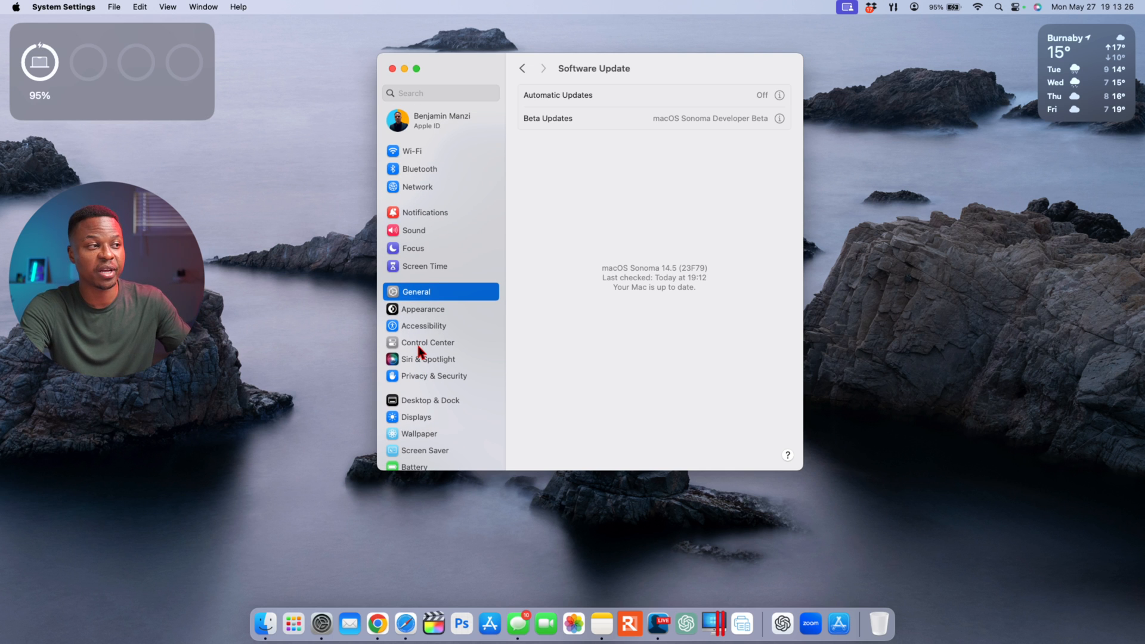
{"action": "left_click", "coordinate": [521, 68]}
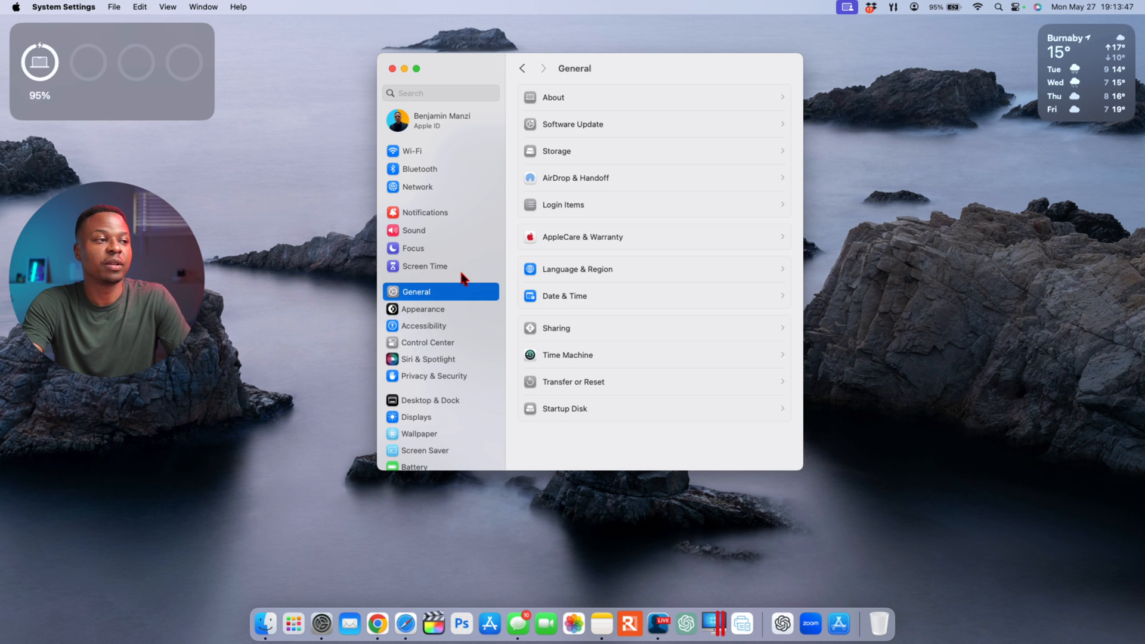
{"action": "mouse_move", "coordinate": [568, 241]}
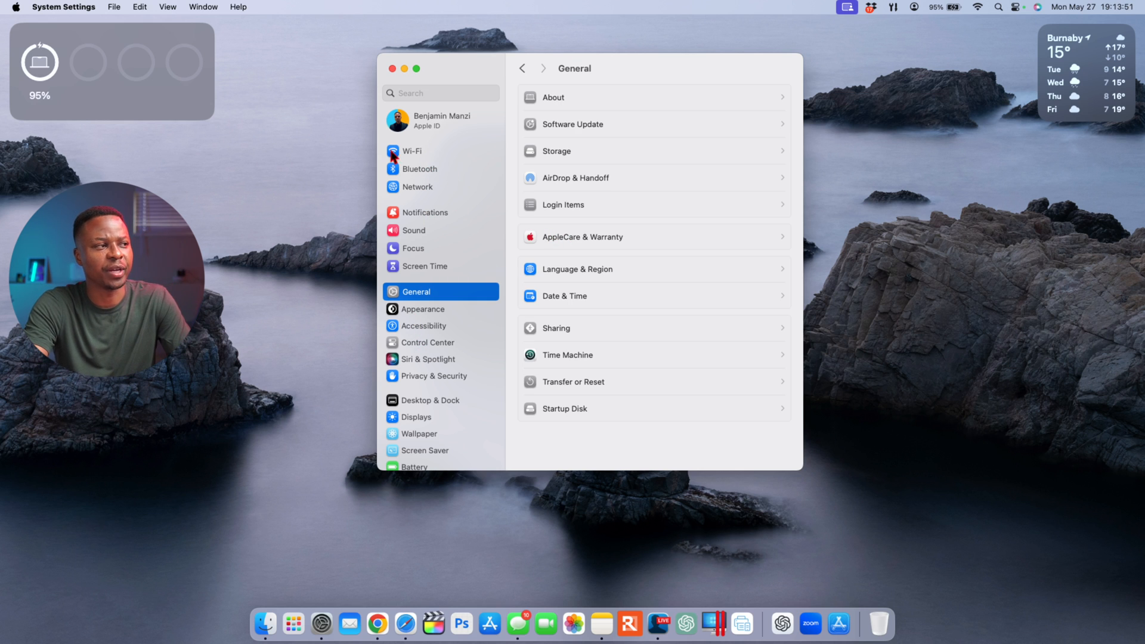
{"action": "mouse_move", "coordinate": [420, 160]}
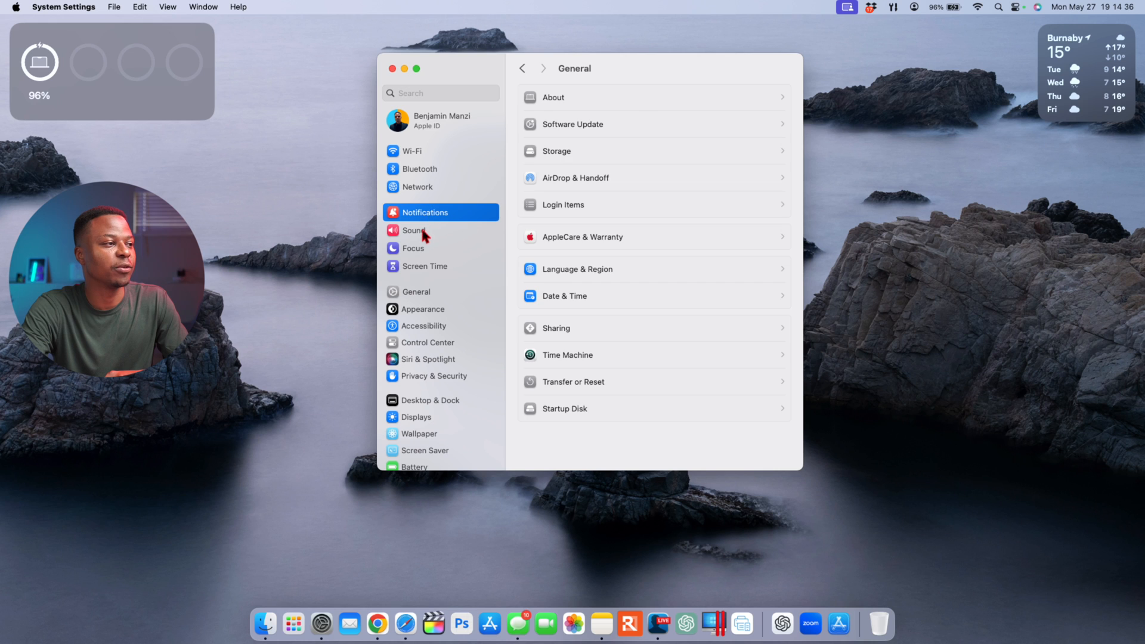
{"action": "left_click", "coordinate": [413, 231]}
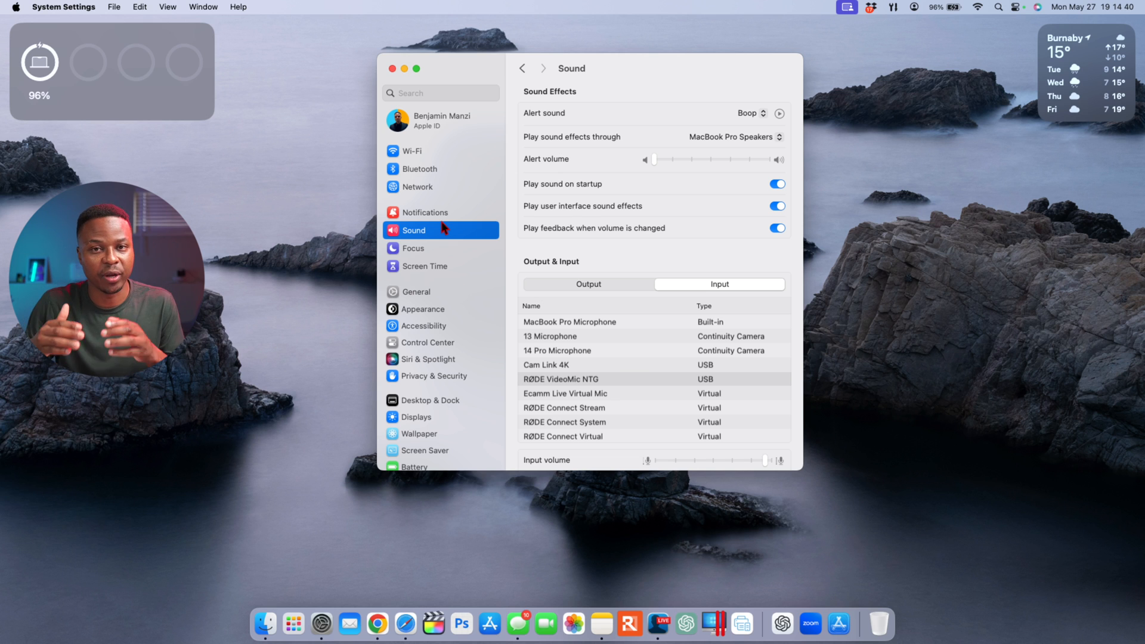
{"action": "mouse_move", "coordinate": [420, 192]}
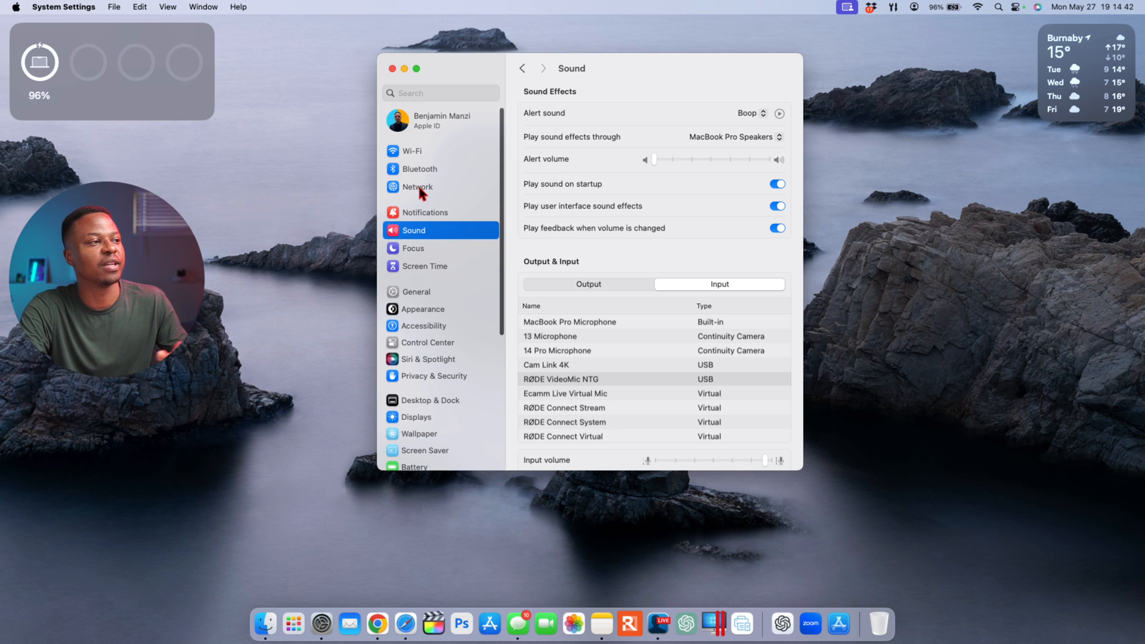
{"action": "mouse_move", "coordinate": [429, 234]}
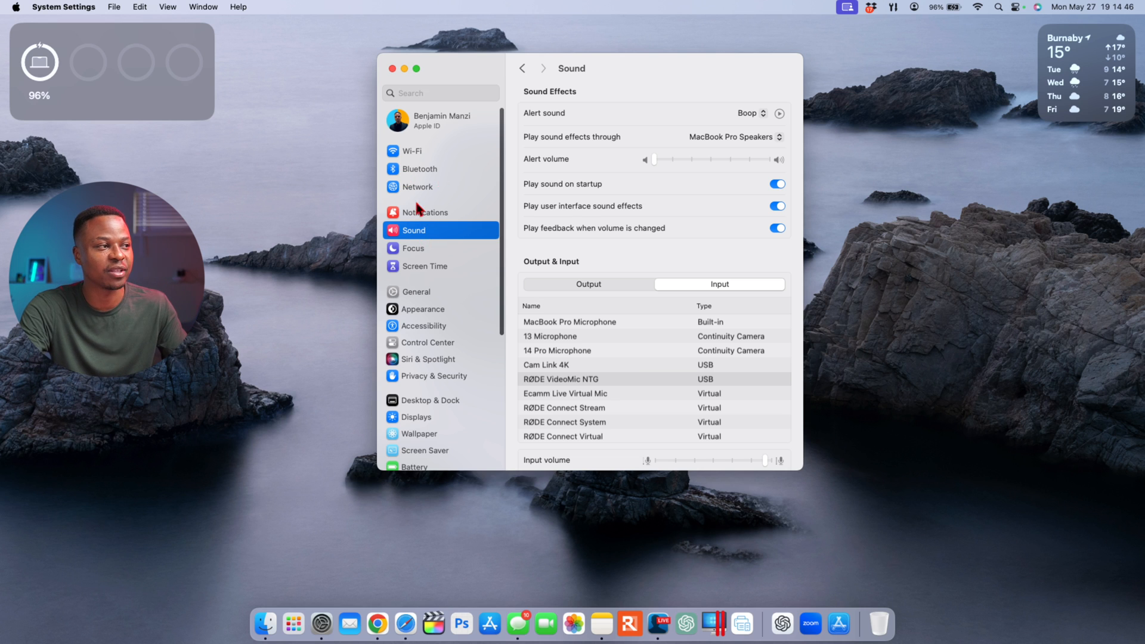
{"action": "mouse_move", "coordinate": [423, 229]}
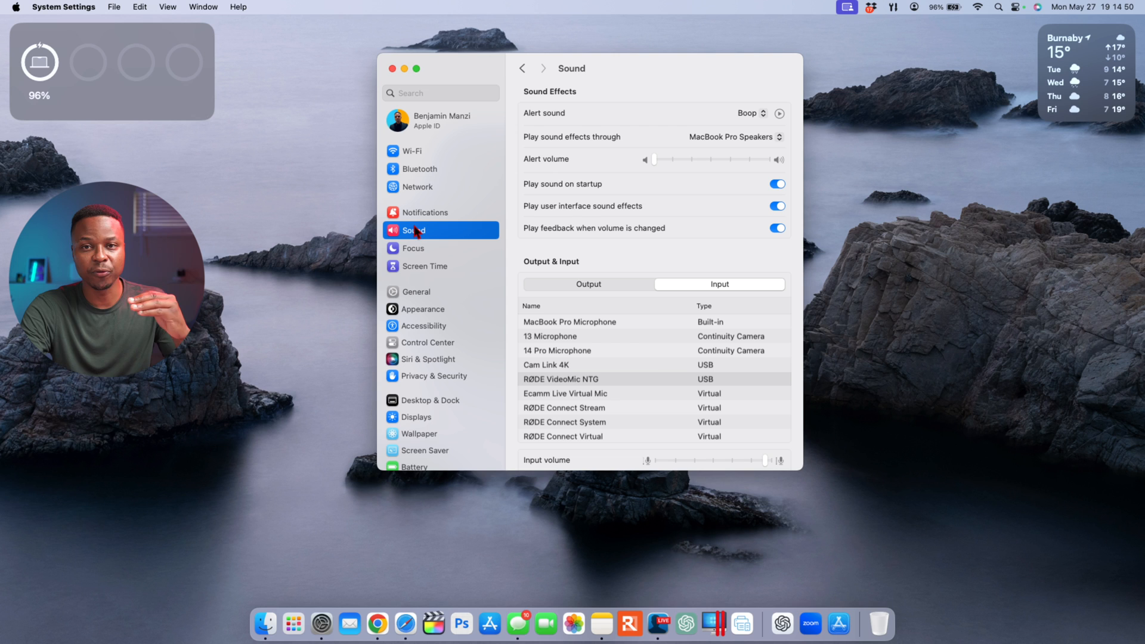
{"action": "left_click", "coordinate": [417, 291]}
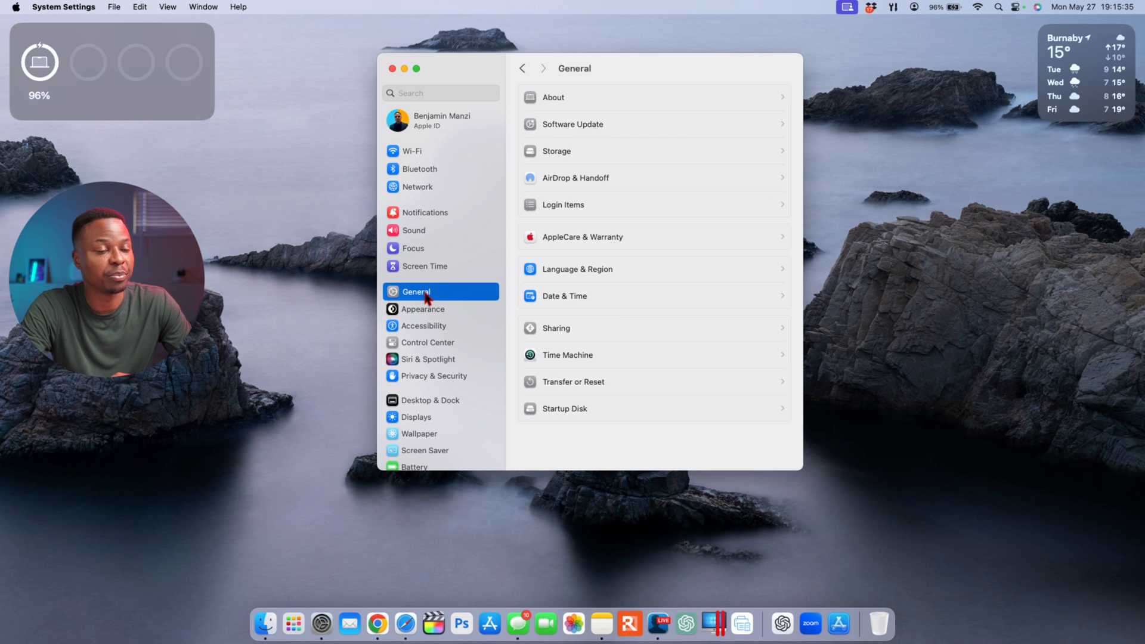
{"action": "mouse_move", "coordinate": [417, 222]}
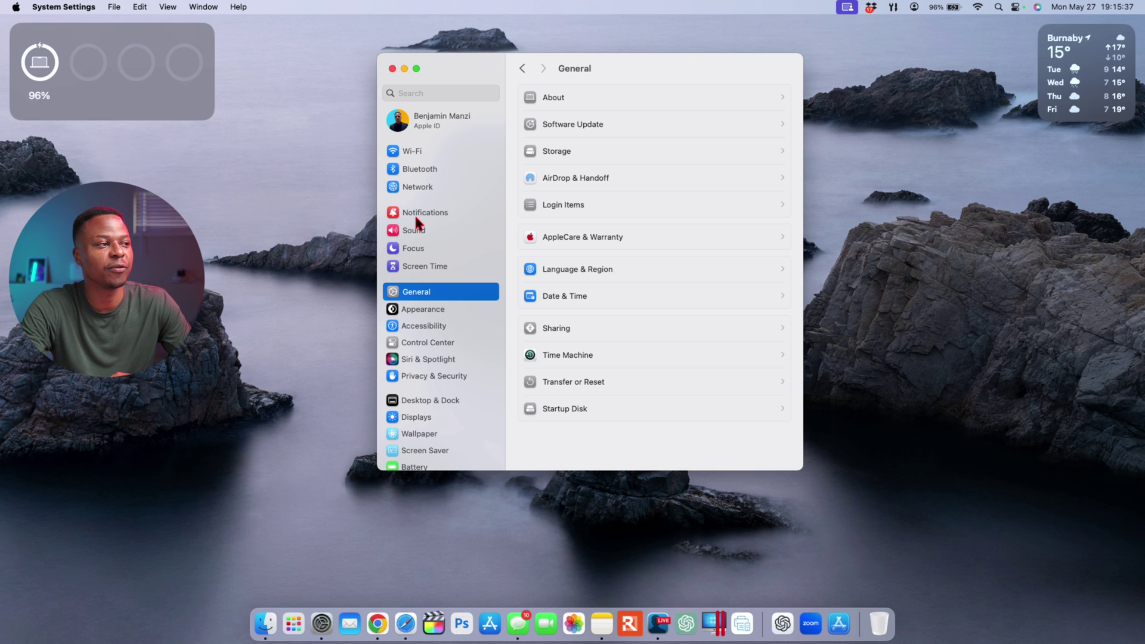
{"action": "mouse_move", "coordinate": [427, 299]}
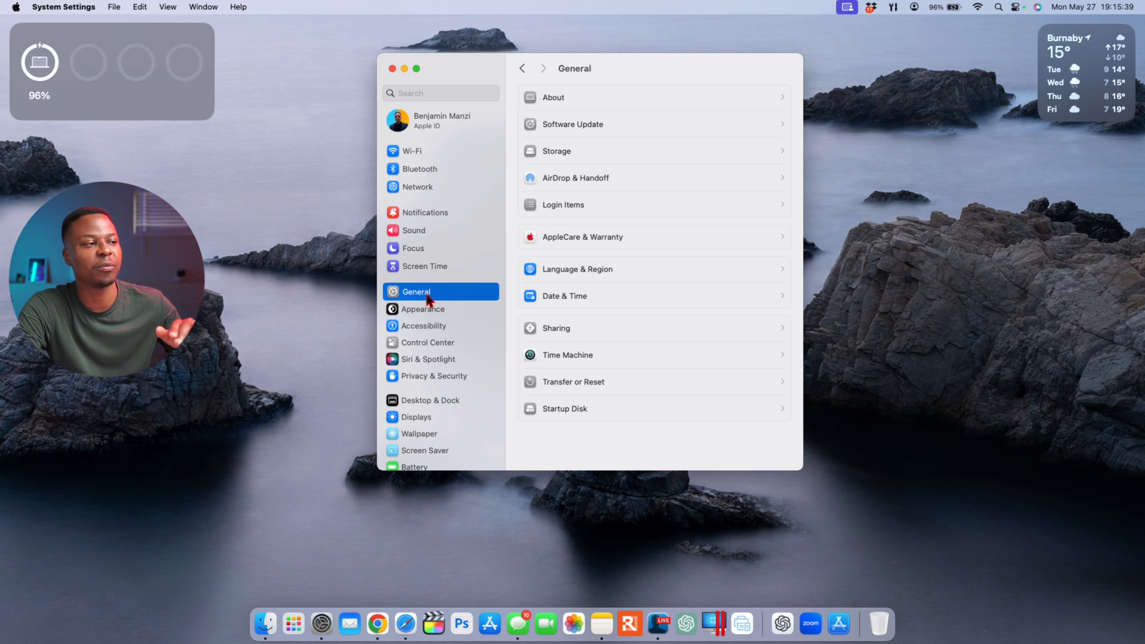
{"action": "mouse_move", "coordinate": [432, 180]}
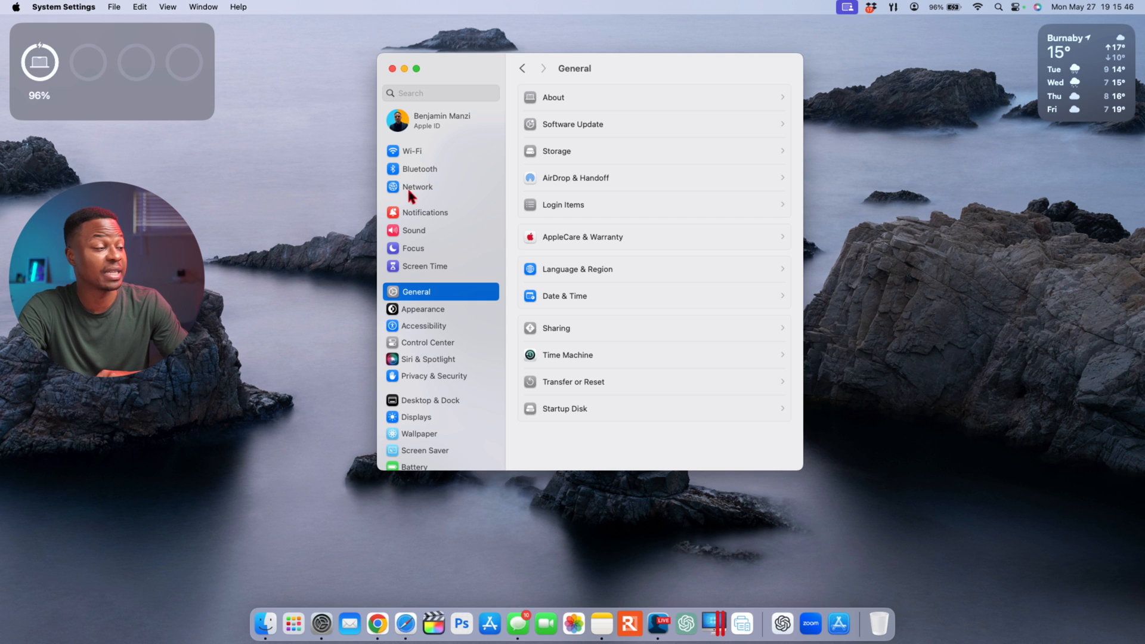
{"action": "mouse_move", "coordinate": [425, 222]}
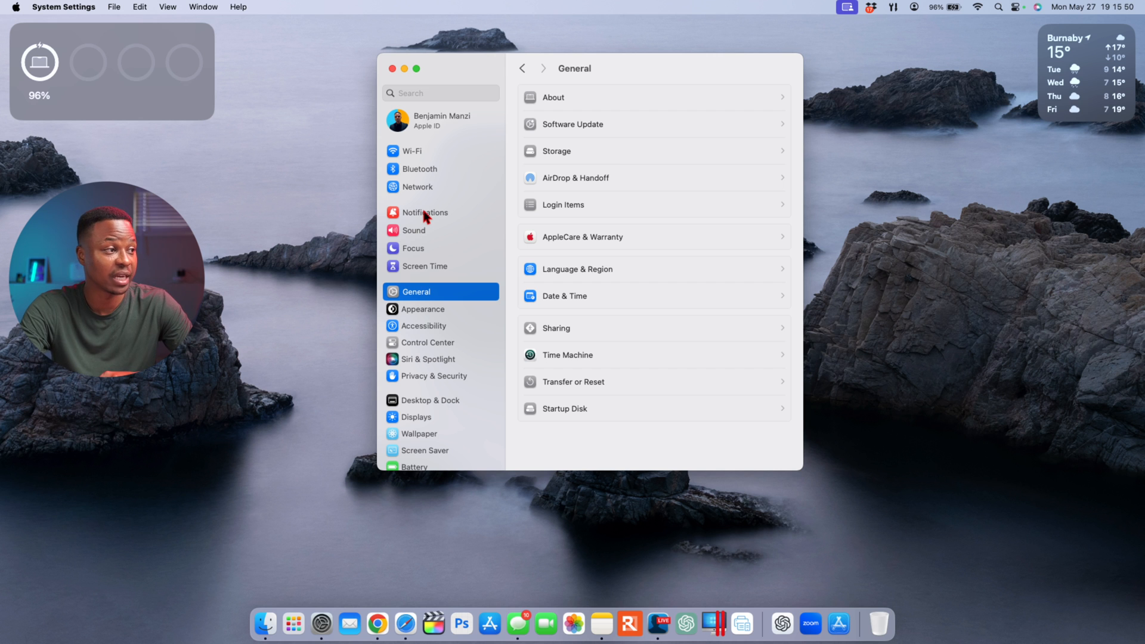
Browse the Wallpaper and Screen Saver panes, then return to General.
{"action": "left_click", "coordinate": [420, 433]}
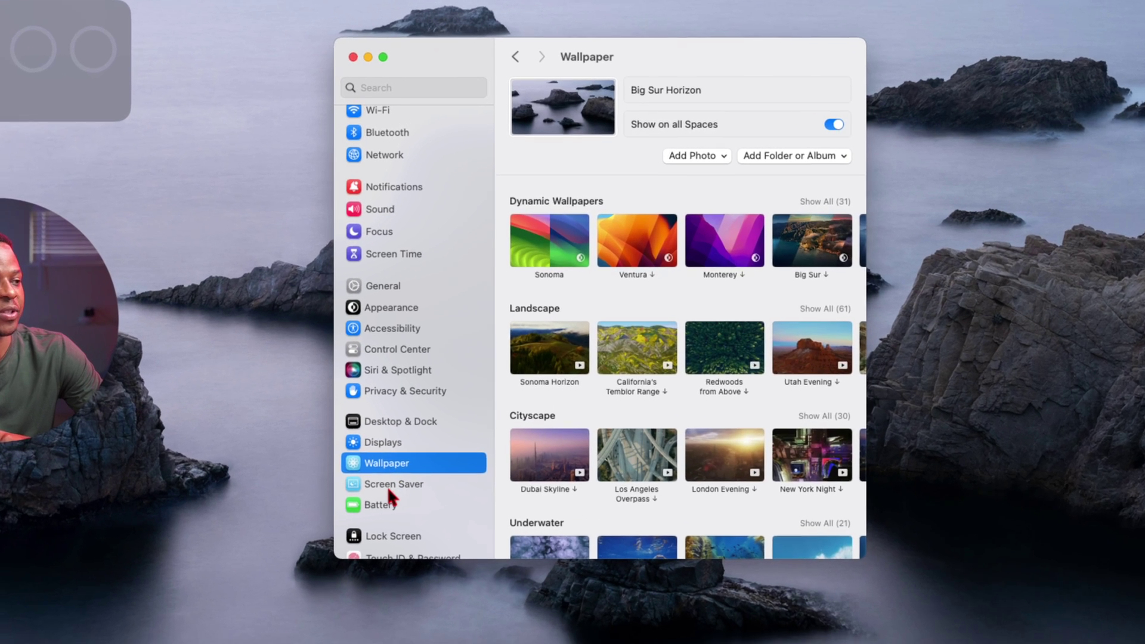
{"action": "left_click", "coordinate": [392, 483]}
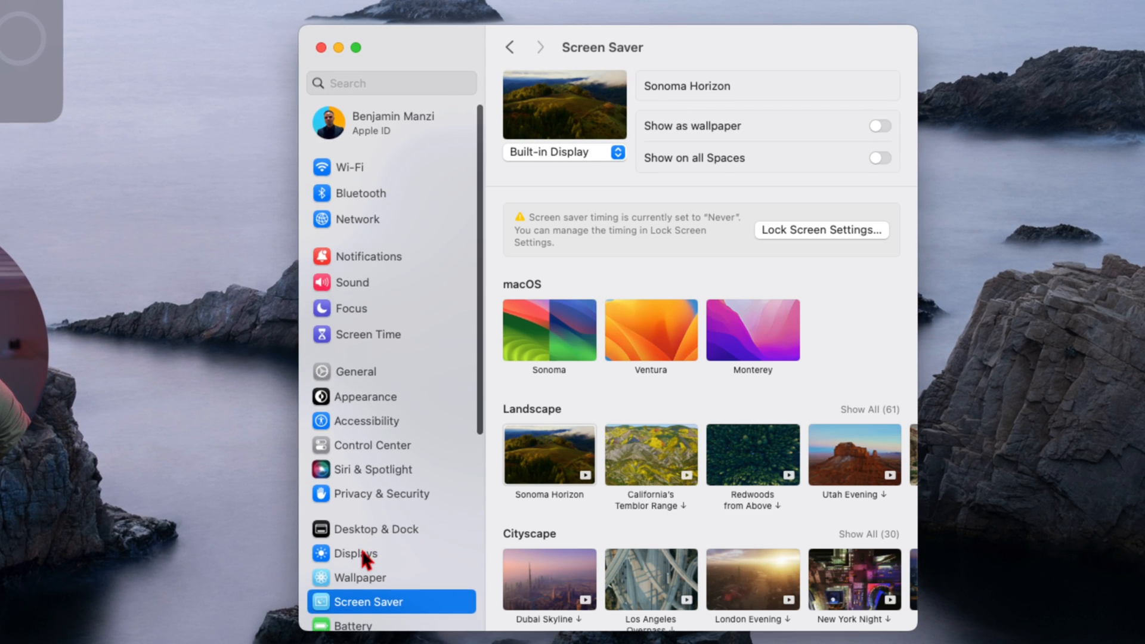
{"action": "left_click", "coordinate": [357, 371]}
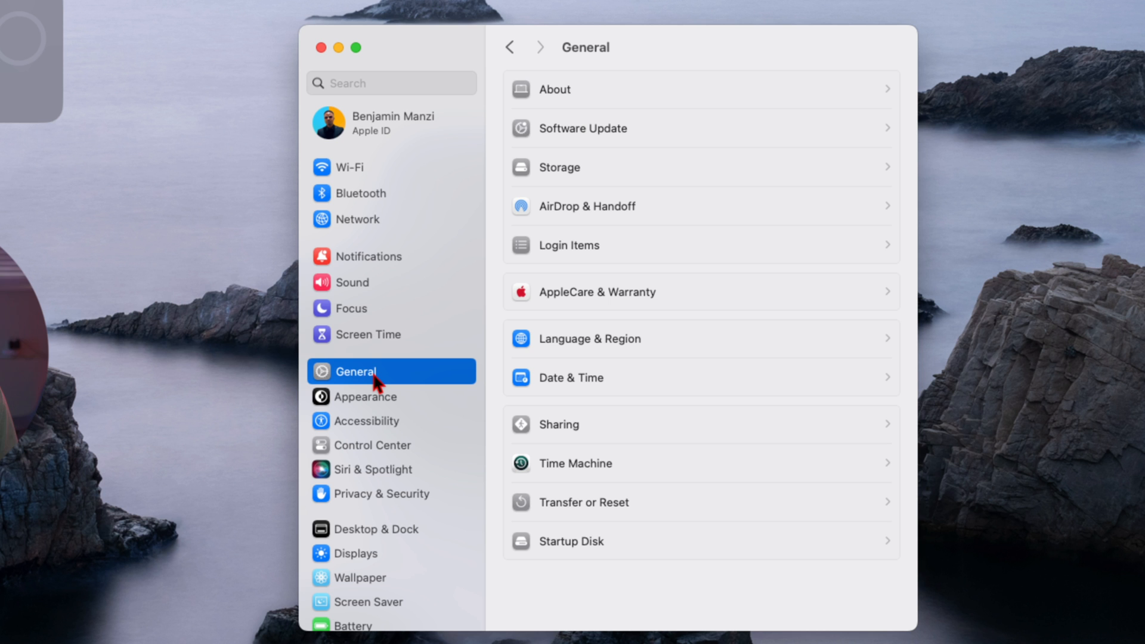
Visit Privacy & Security and Touch ID & Password, ending on Siri & Spotlight.
{"action": "left_click", "coordinate": [379, 494]}
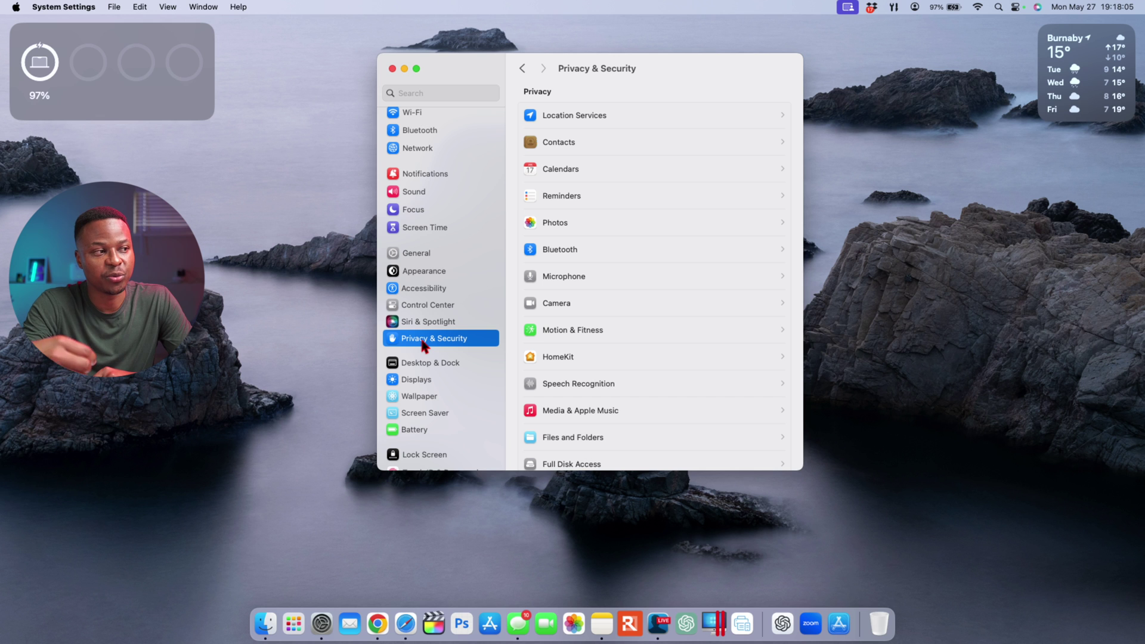
{"action": "scroll", "scroll_direction": "down", "scroll_amount": 3}
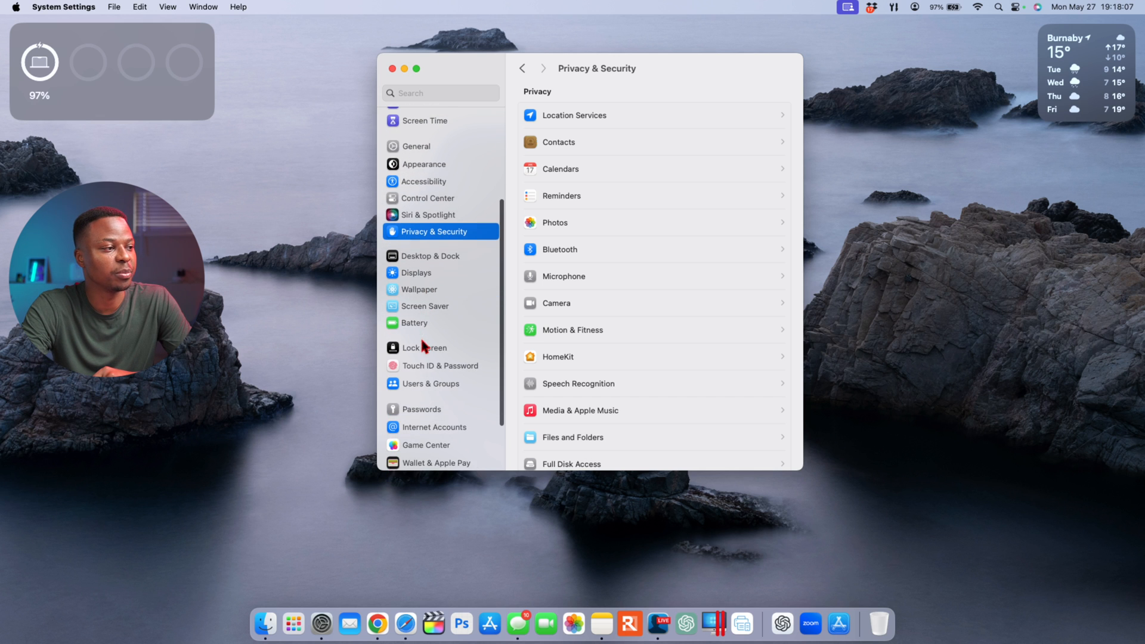
{"action": "left_click", "coordinate": [438, 356]}
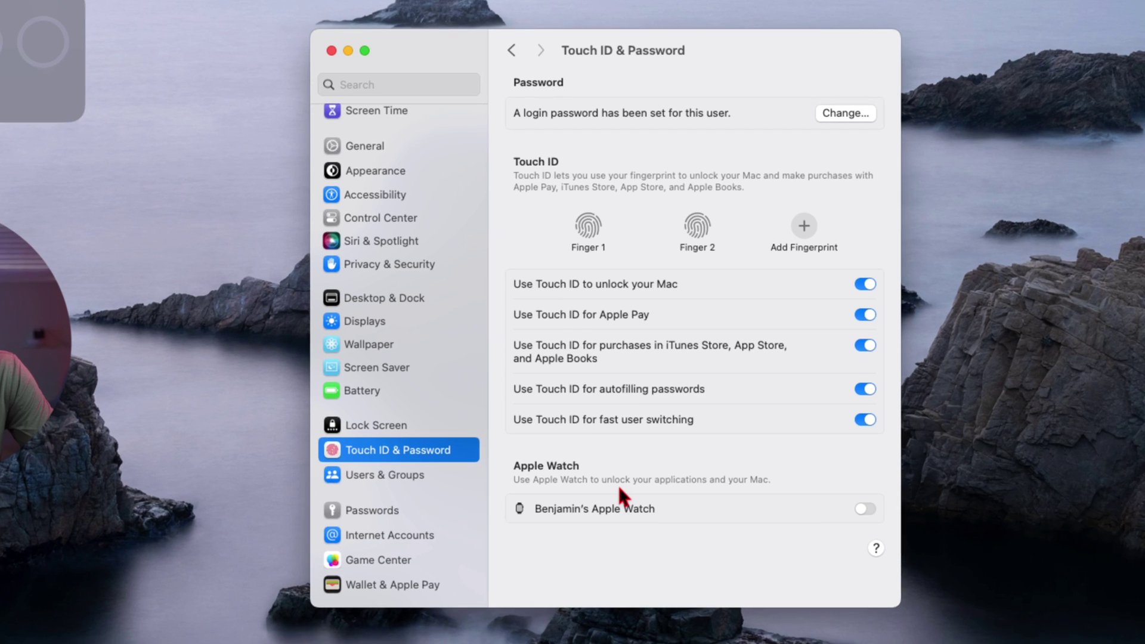
{"action": "left_click", "coordinate": [383, 240]}
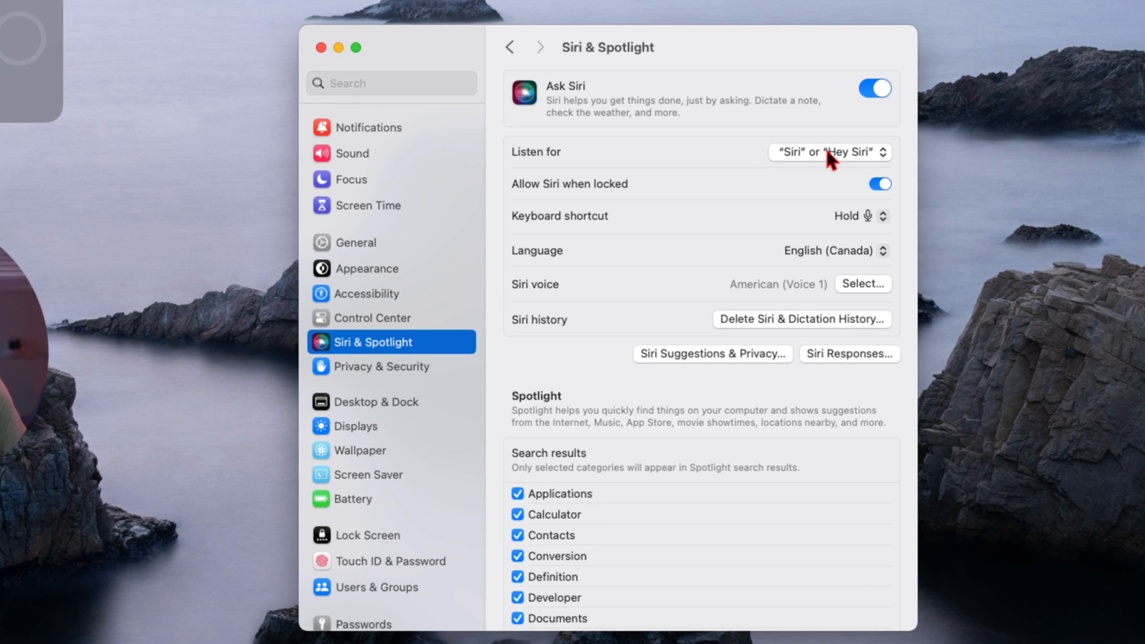
{"action": "mouse_move", "coordinate": [841, 162]}
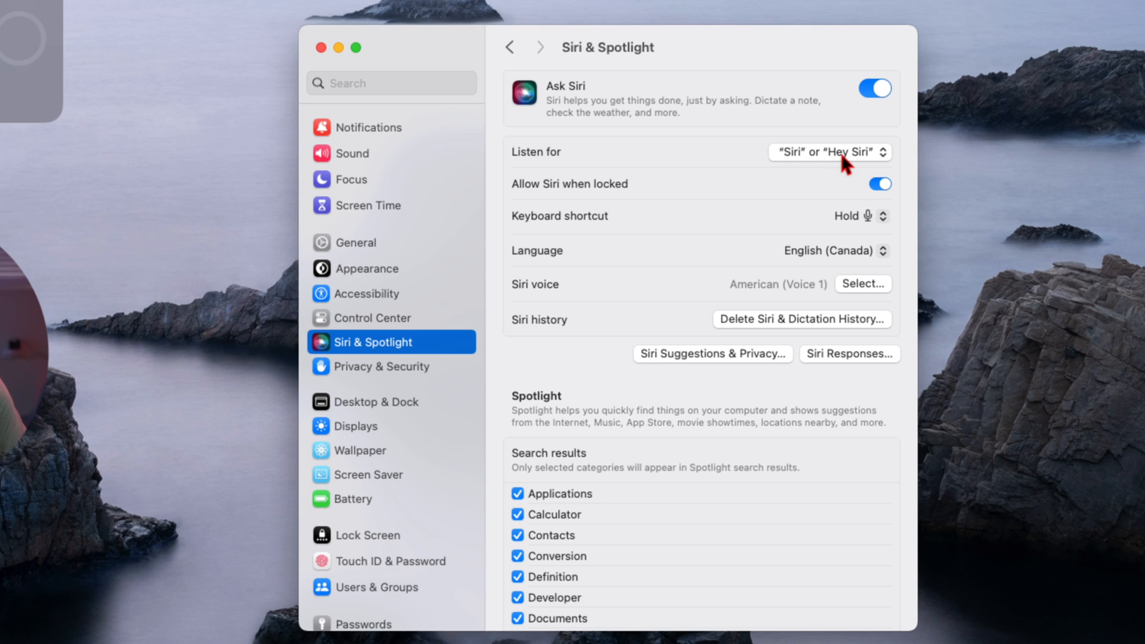
{"action": "left_click", "coordinate": [829, 152]}
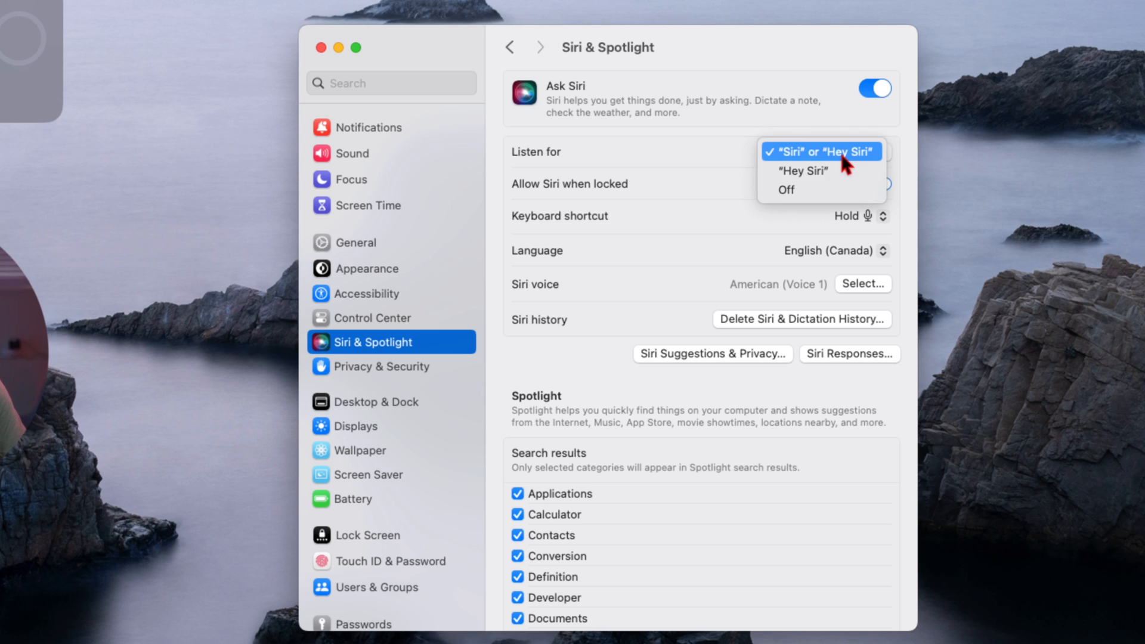
{"action": "mouse_move", "coordinate": [822, 170]}
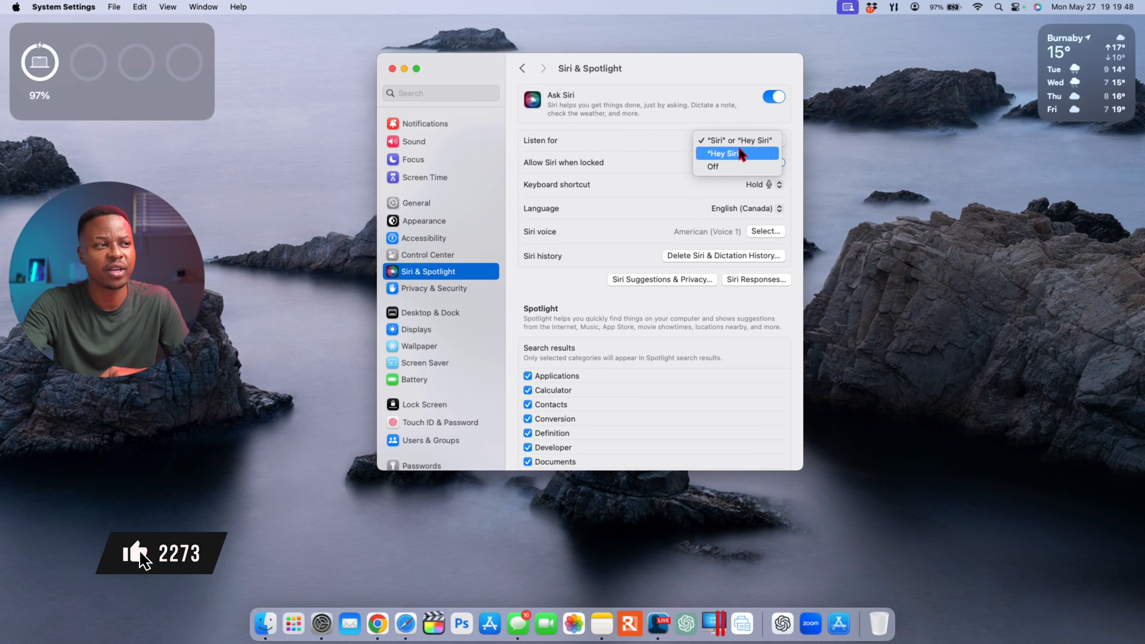
{"action": "left_click", "coordinate": [737, 140]}
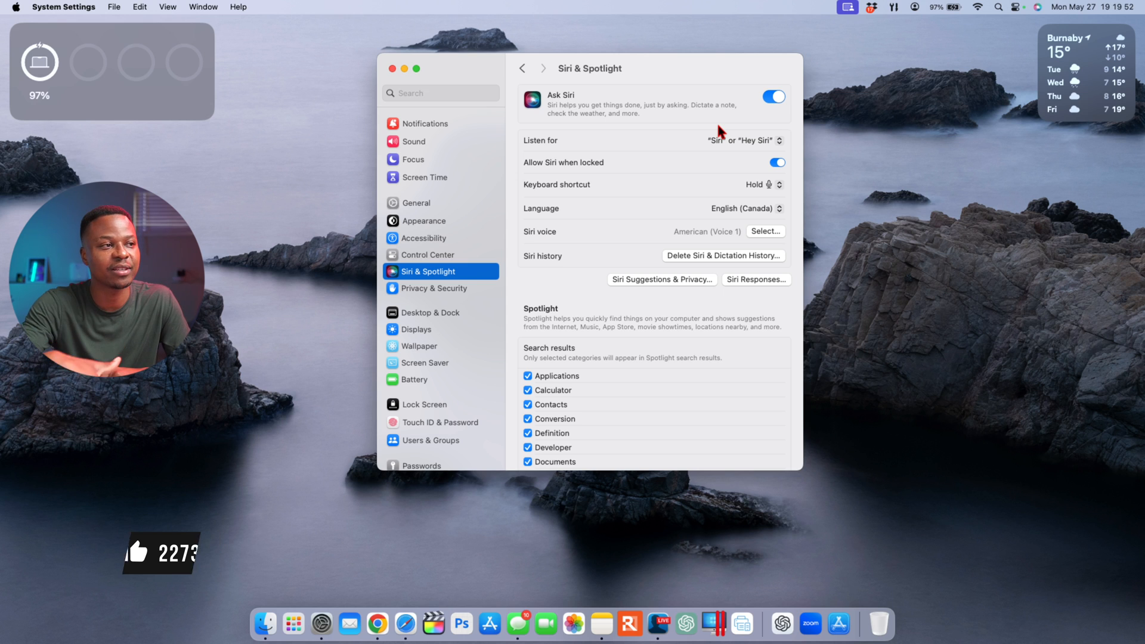
{"action": "left_click", "coordinate": [743, 141]}
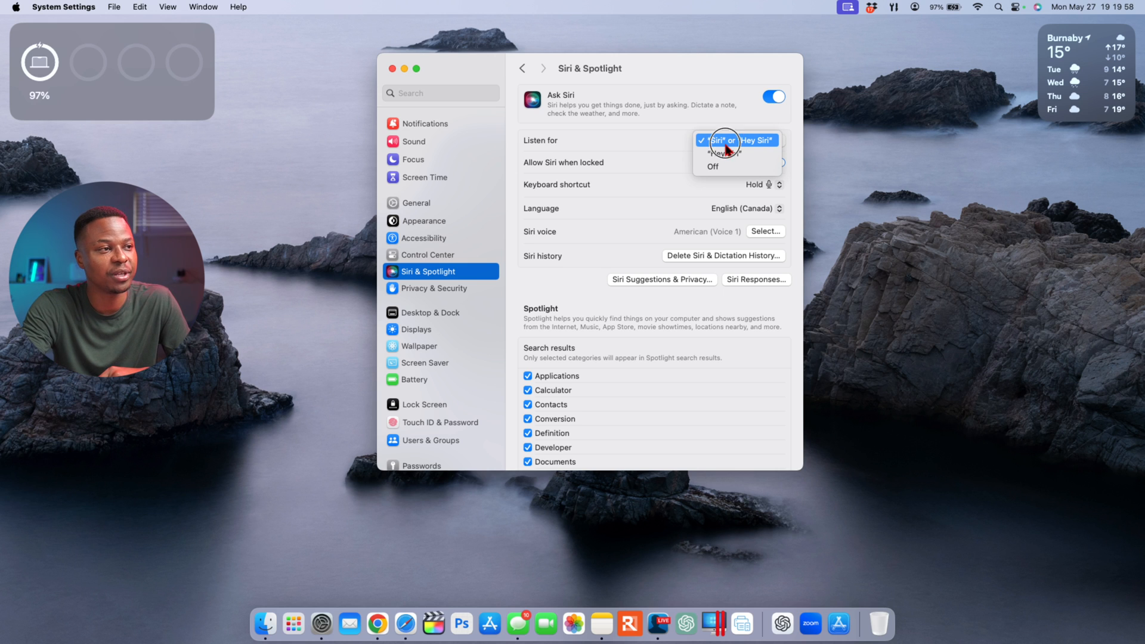
{"action": "left_click", "coordinate": [731, 140]}
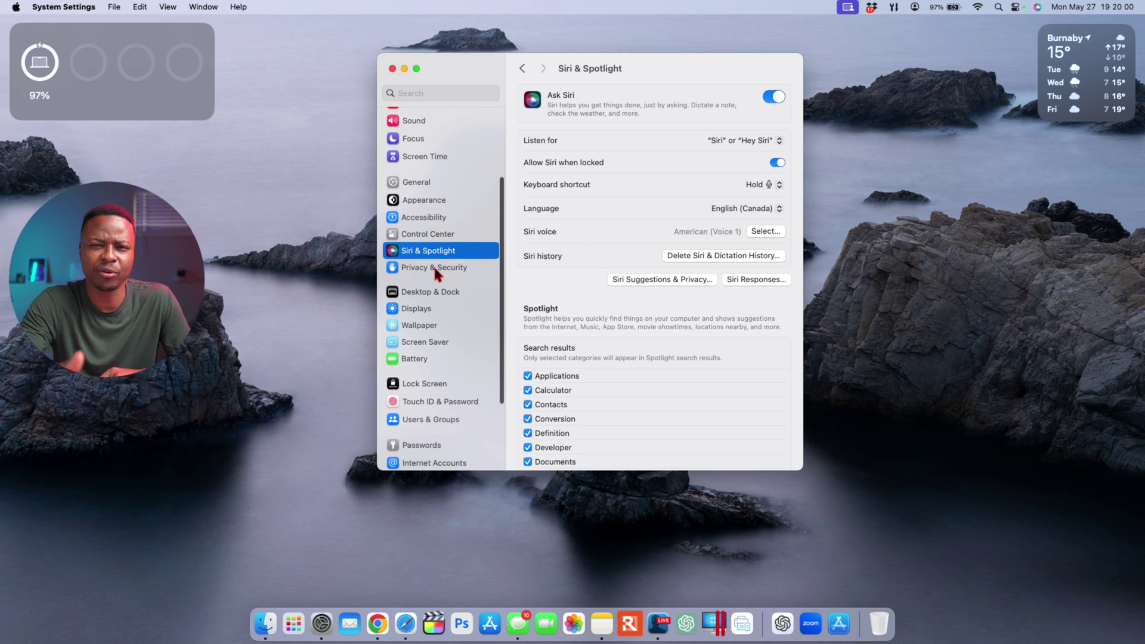
{"action": "mouse_move", "coordinate": [426, 257]}
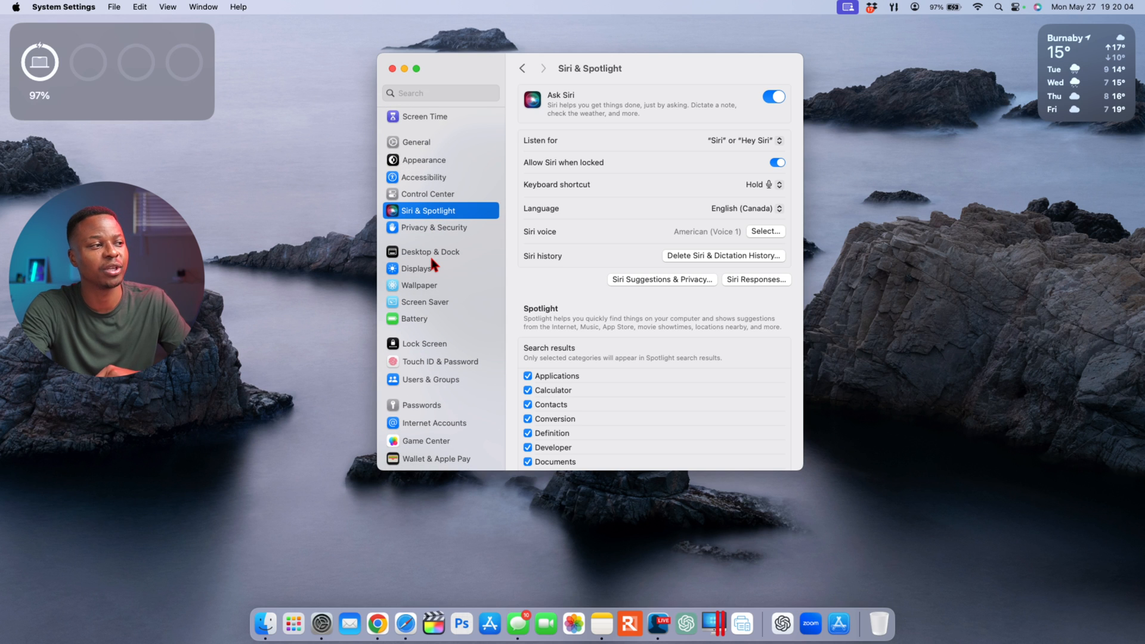
{"action": "scroll", "scroll_direction": "down", "scroll_amount": 3}
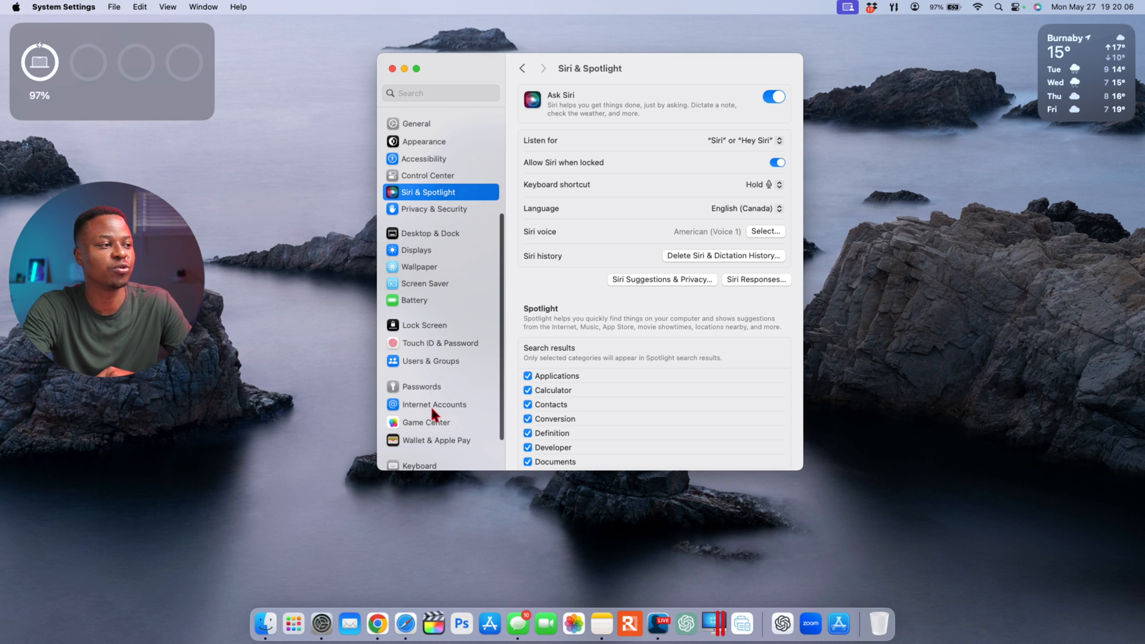
{"action": "mouse_move", "coordinate": [451, 409]}
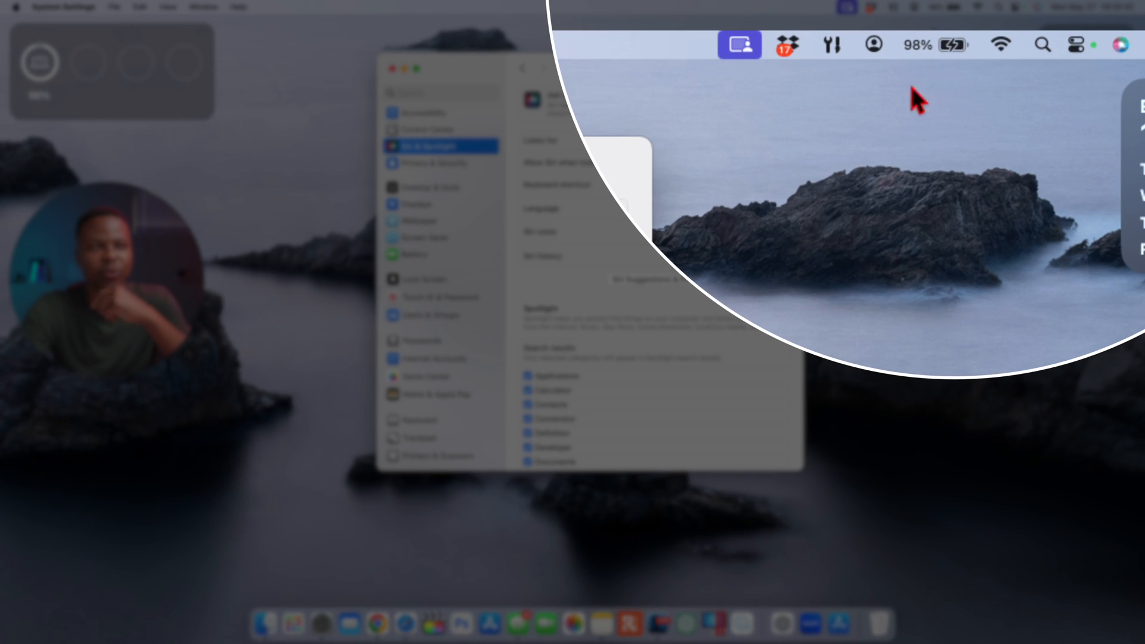
Show and then dismiss the Ecamm Live screen-recording status panel.
{"action": "left_click", "coordinate": [738, 45]}
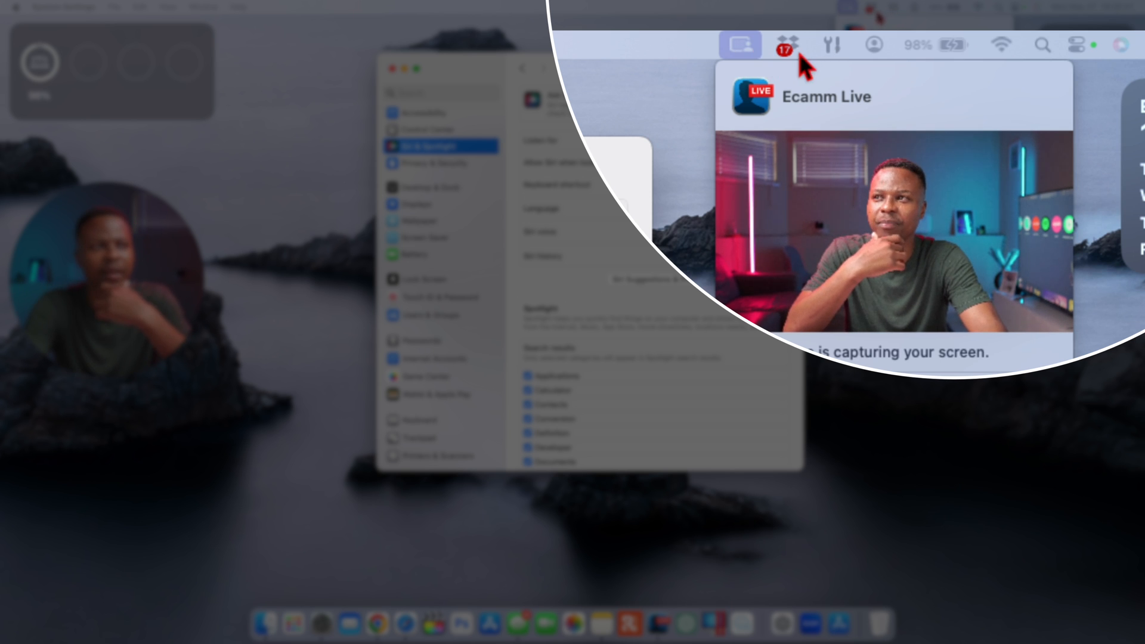
{"action": "left_click", "coordinate": [738, 45]}
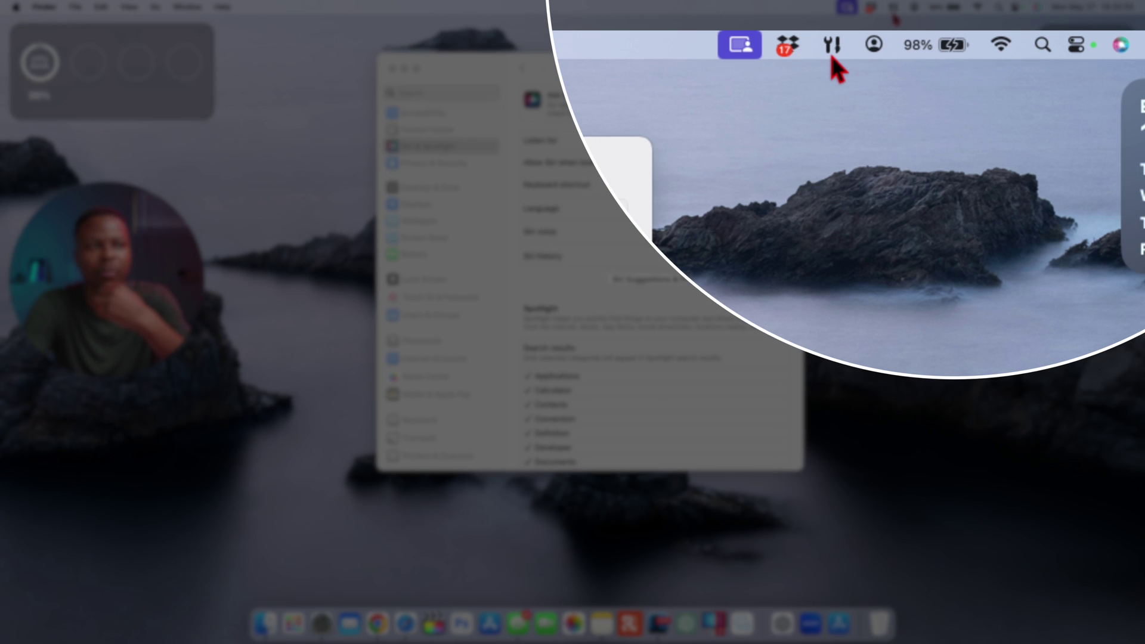
{"action": "mouse_move", "coordinate": [937, 66]}
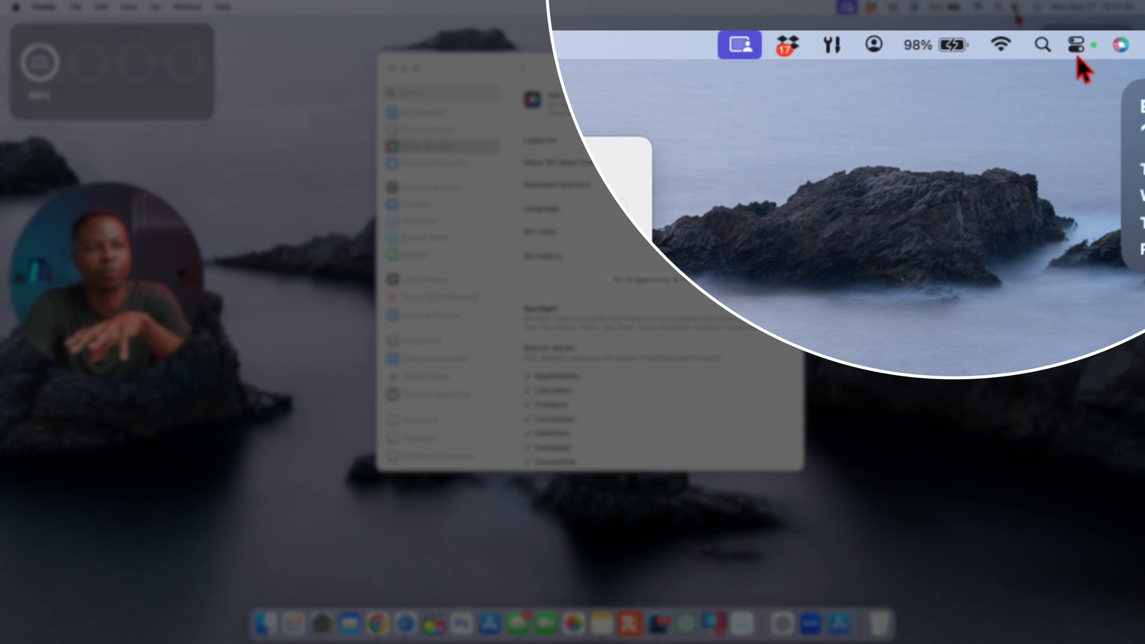
{"action": "mouse_move", "coordinate": [871, 53]}
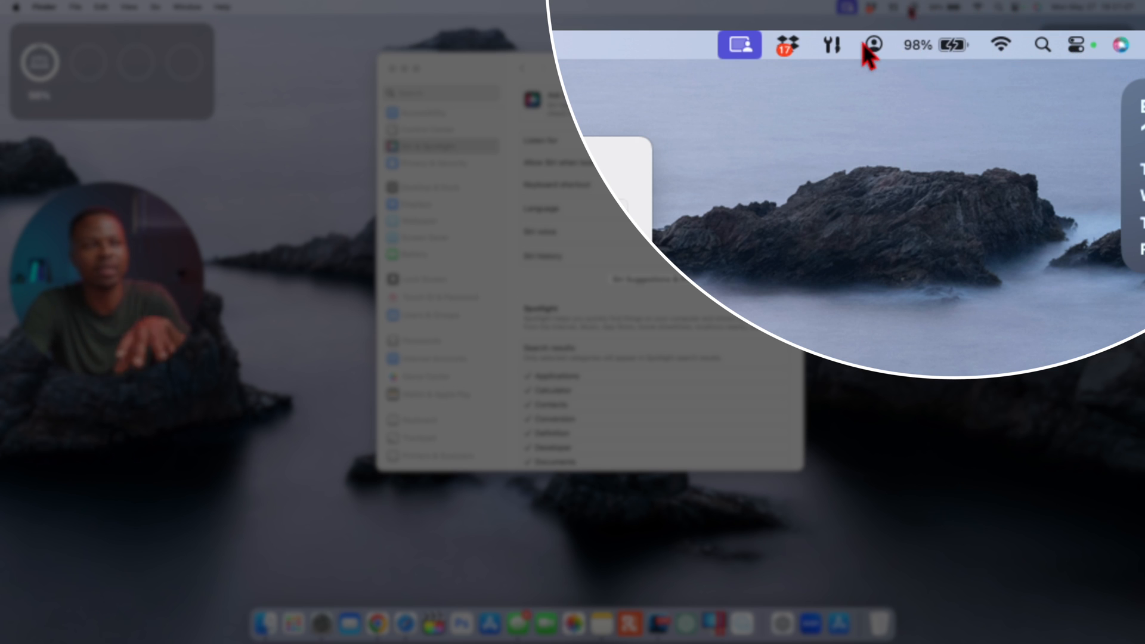
{"action": "mouse_move", "coordinate": [893, 60]}
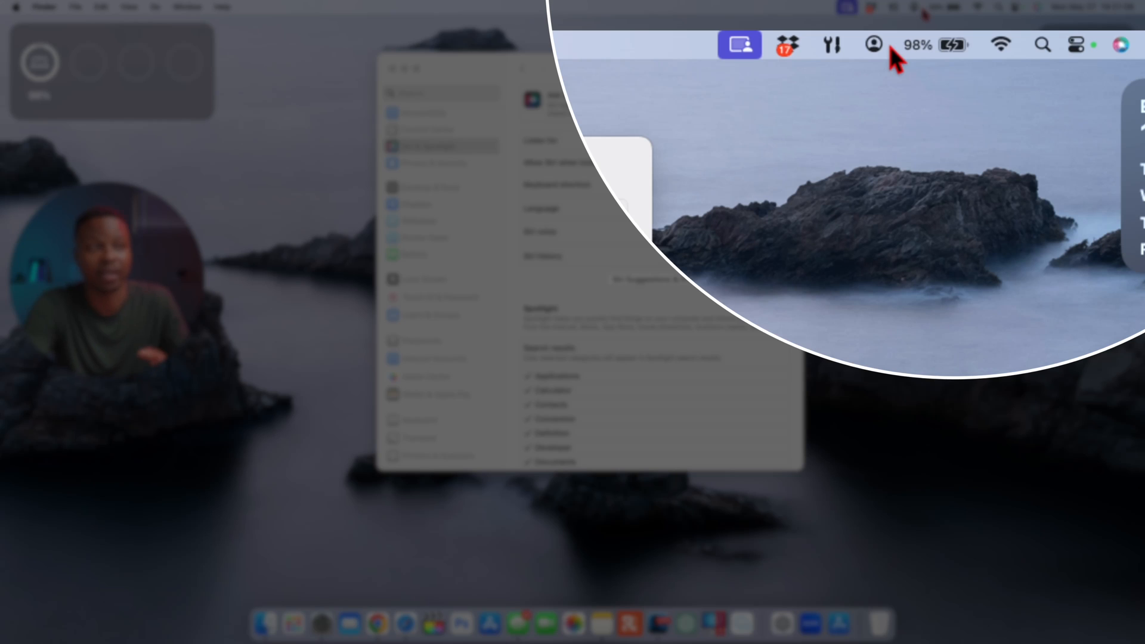
{"action": "mouse_move", "coordinate": [985, 65]}
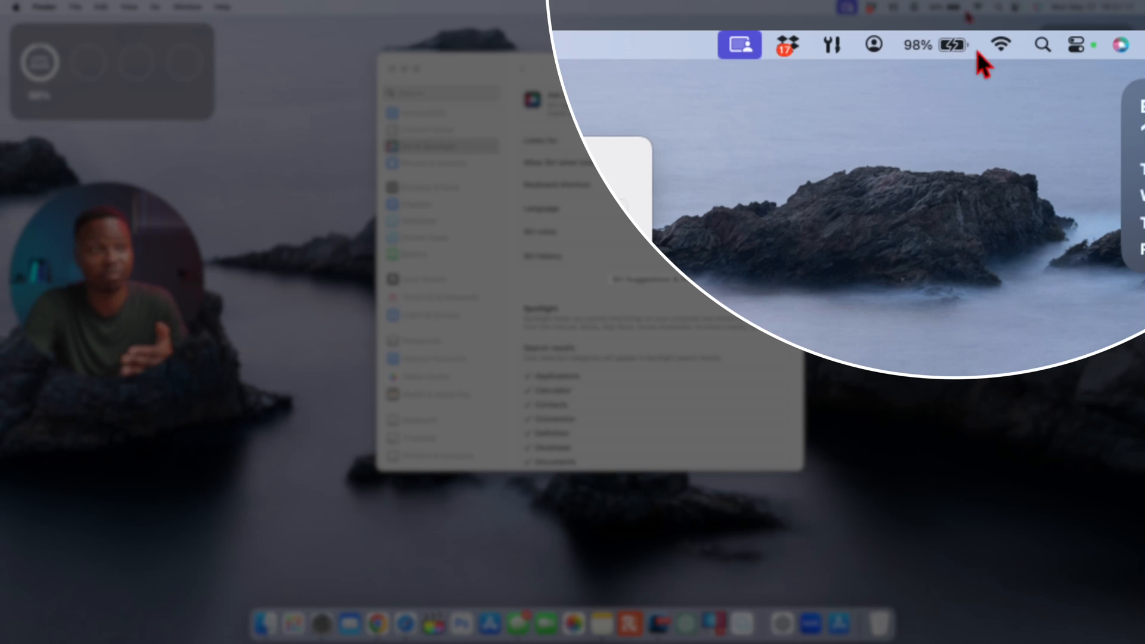
{"action": "mouse_move", "coordinate": [1124, 62]}
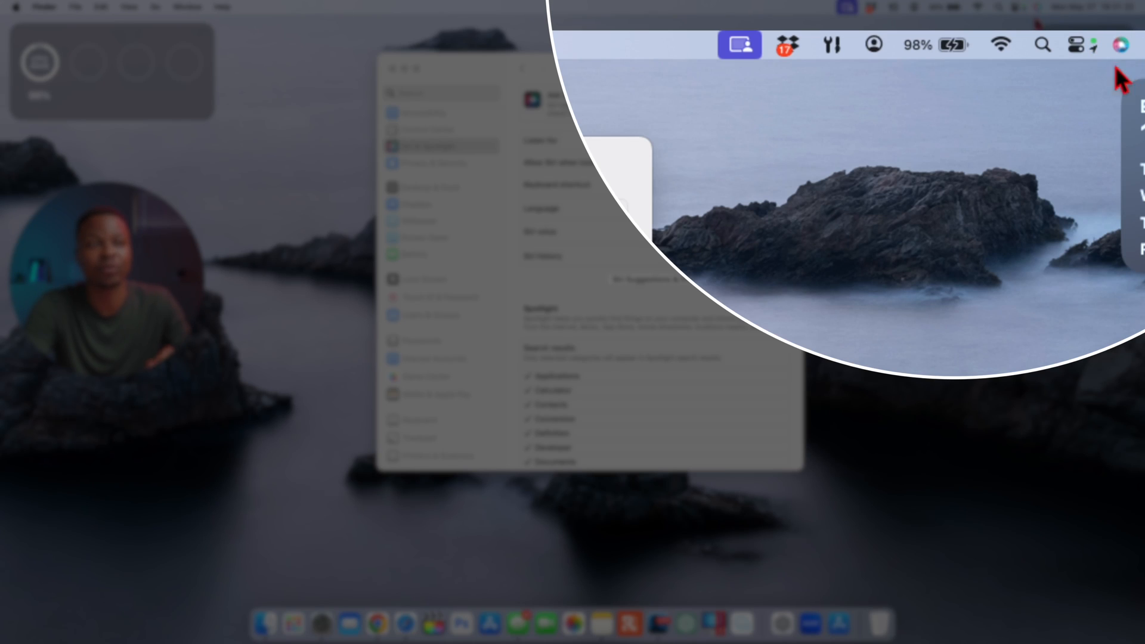
{"action": "mouse_move", "coordinate": [1121, 69]}
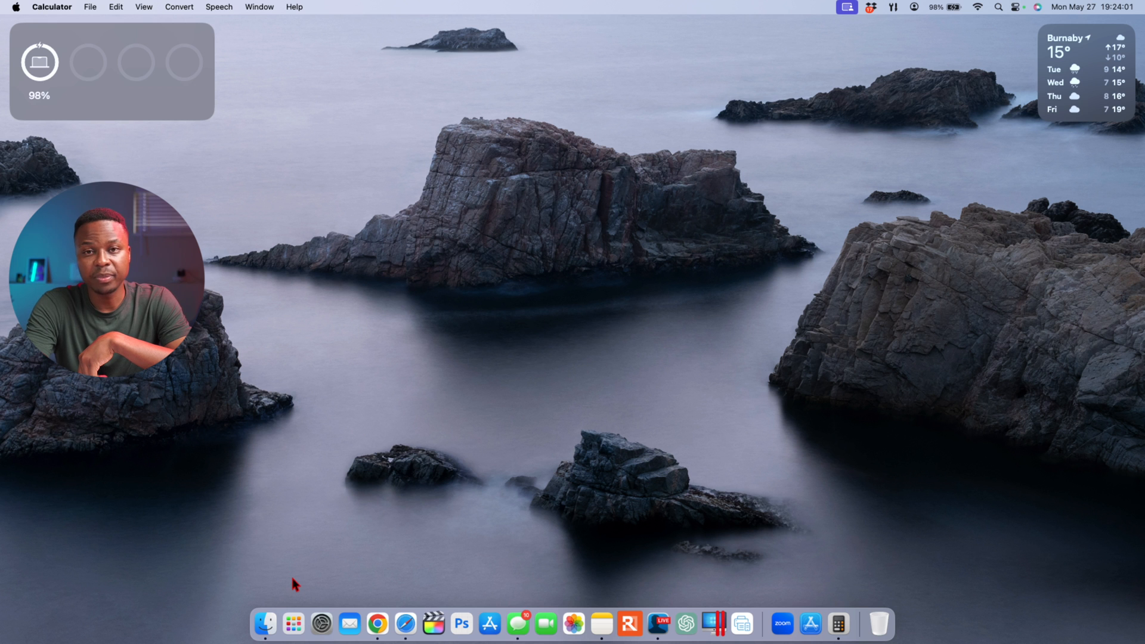
Launch Calculator from Launchpad, showing its basic keypad with 0.
{"action": "left_click", "coordinate": [293, 623]}
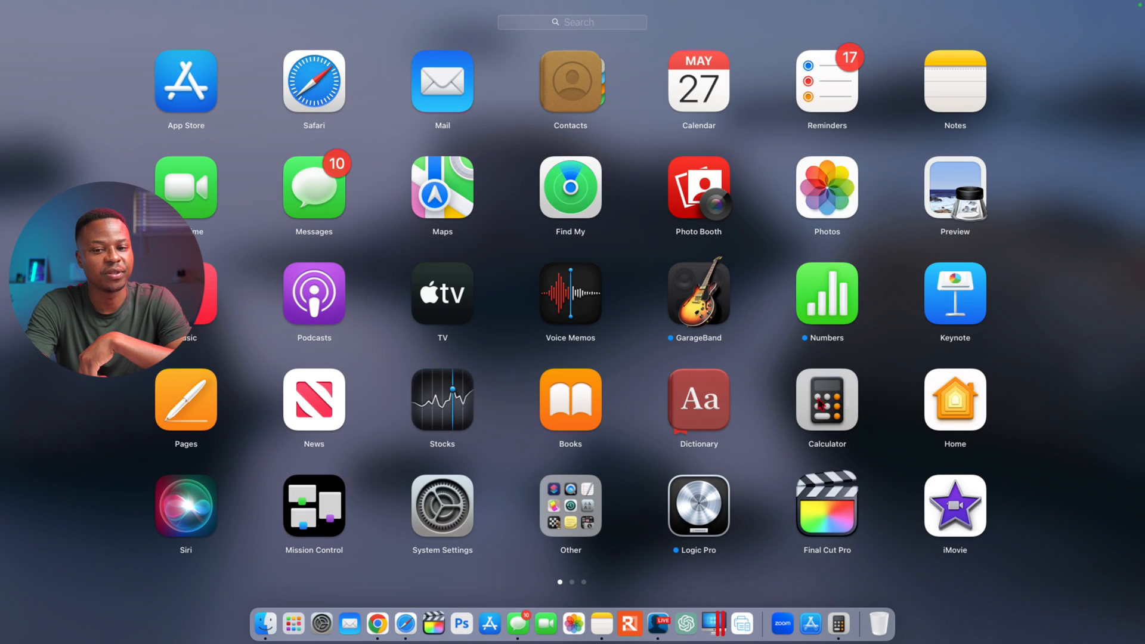
{"action": "left_click", "coordinate": [826, 403]}
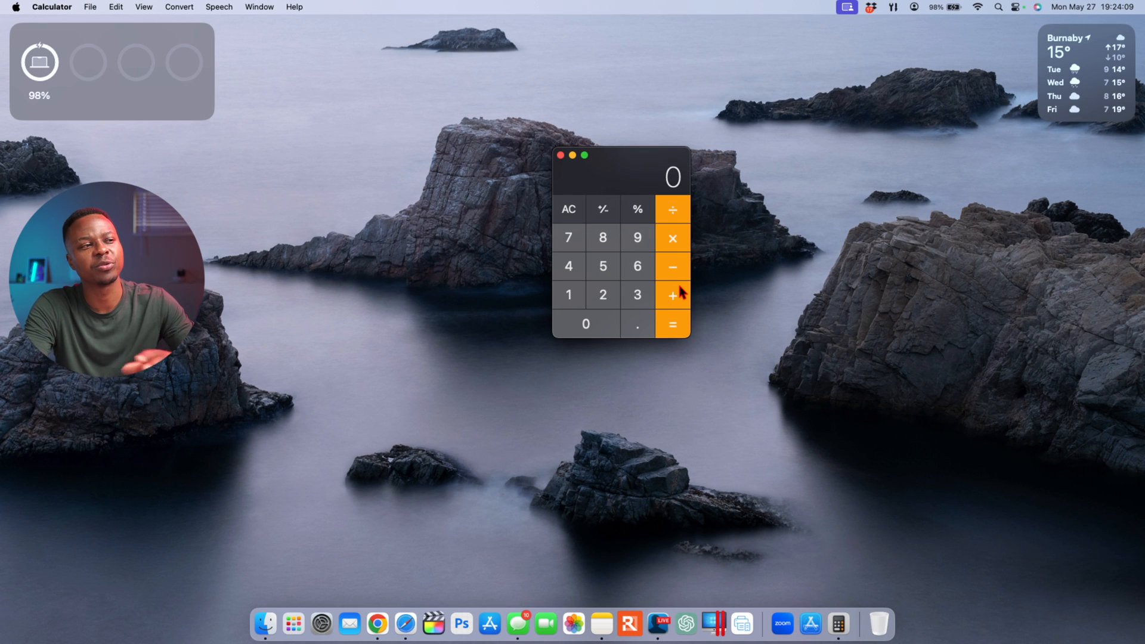
{"action": "mouse_move", "coordinate": [686, 269]}
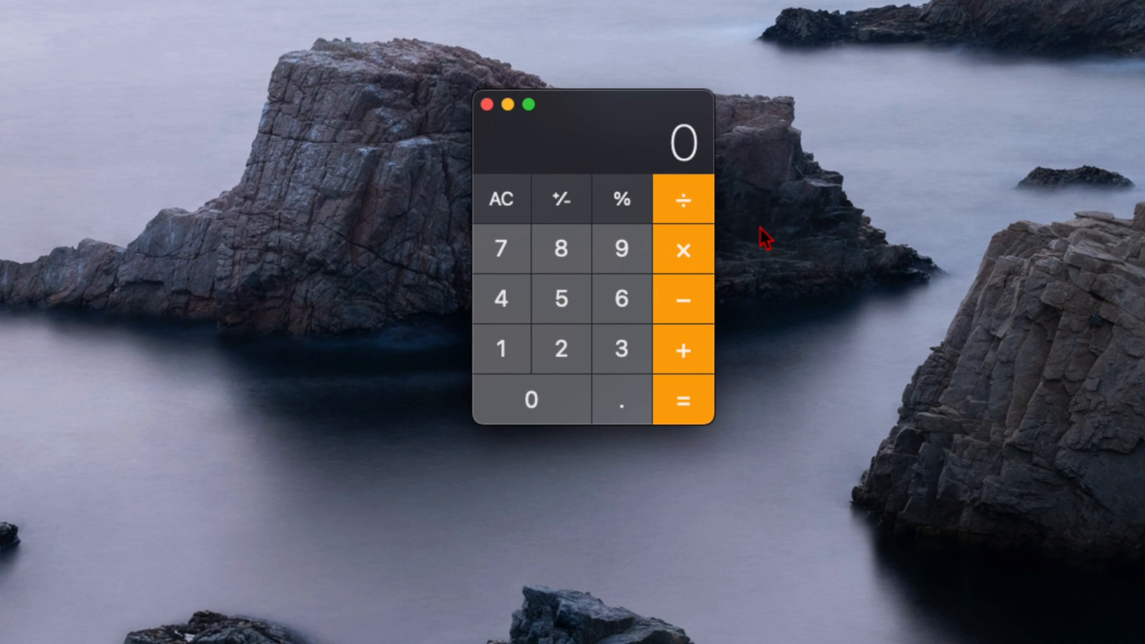
{"action": "mouse_move", "coordinate": [614, 367]}
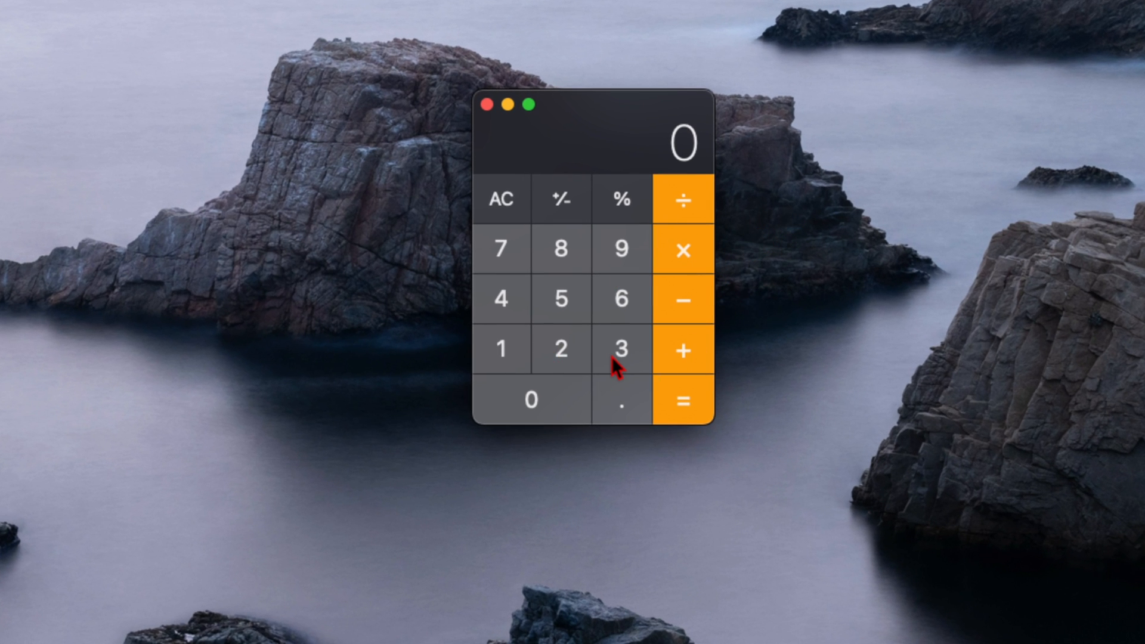
{"action": "mouse_move", "coordinate": [626, 310]}
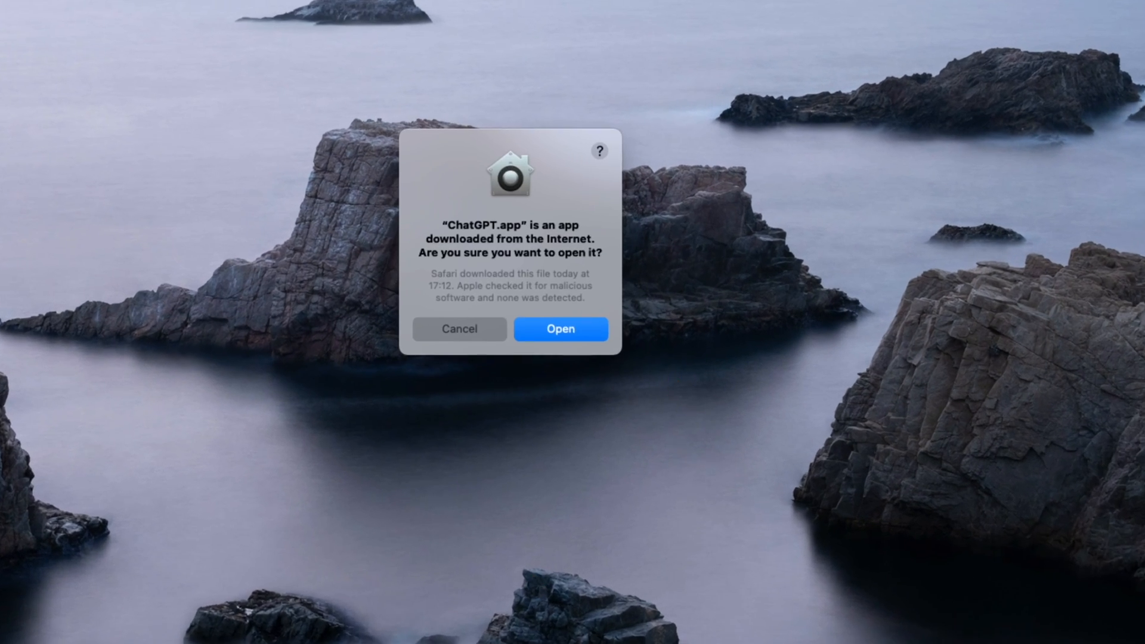
Open the downloaded ChatGPT app past its warning and log in.
{"action": "left_click", "coordinate": [560, 328]}
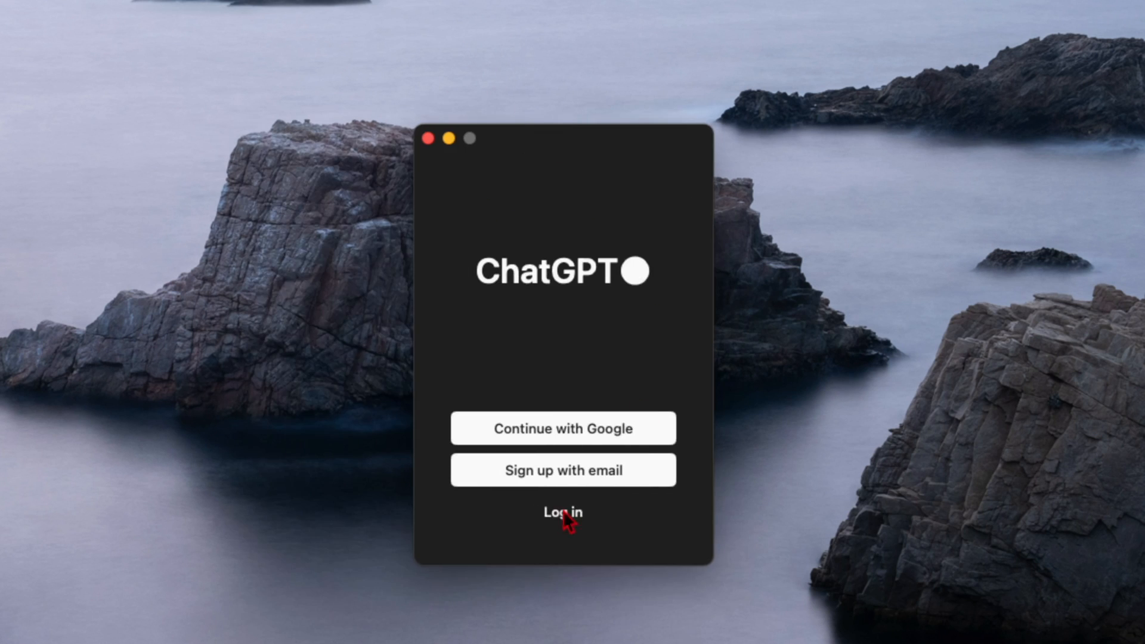
{"action": "left_click", "coordinate": [562, 511]}
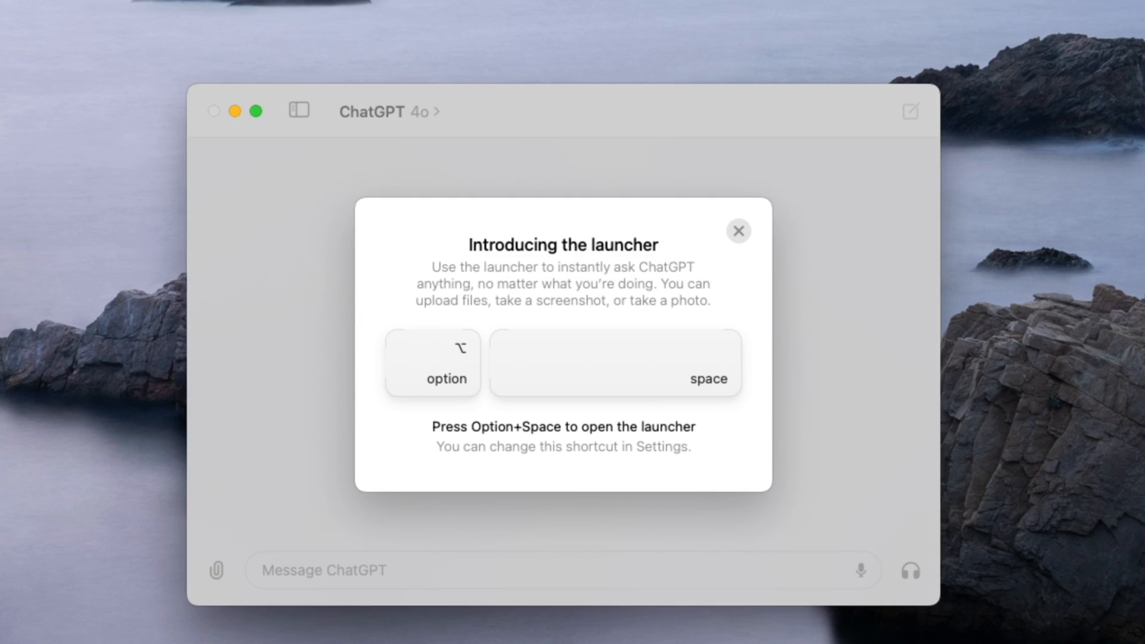
{"action": "mouse_move", "coordinate": [601, 295]}
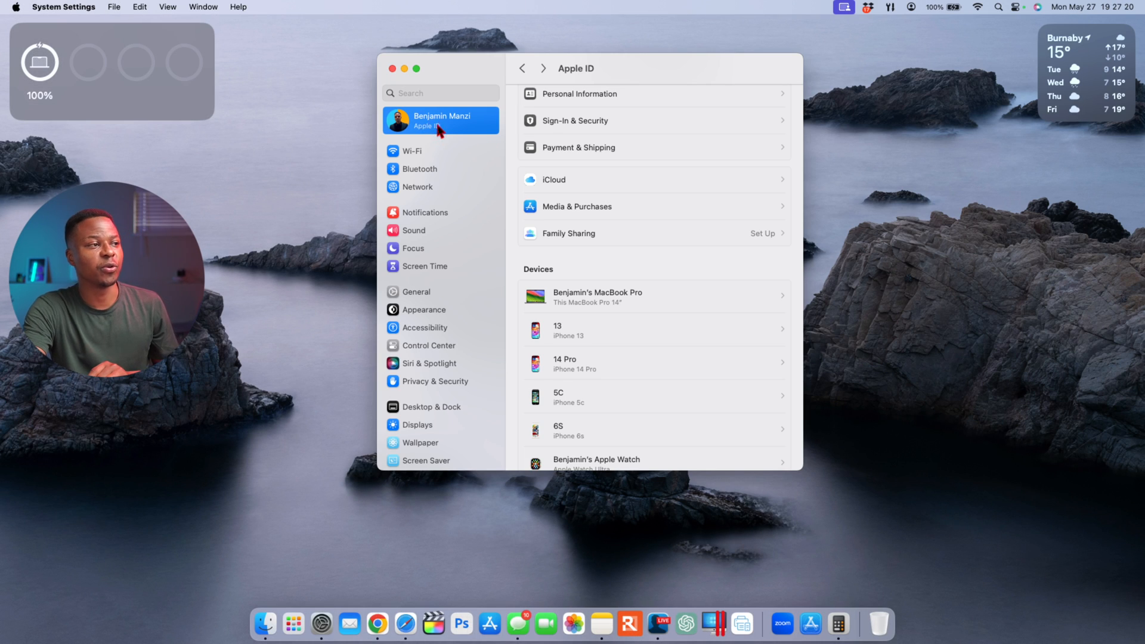
View iCloud settings, then open General > AirDrop & Handoff with Handoff on.
{"action": "left_click", "coordinate": [553, 179]}
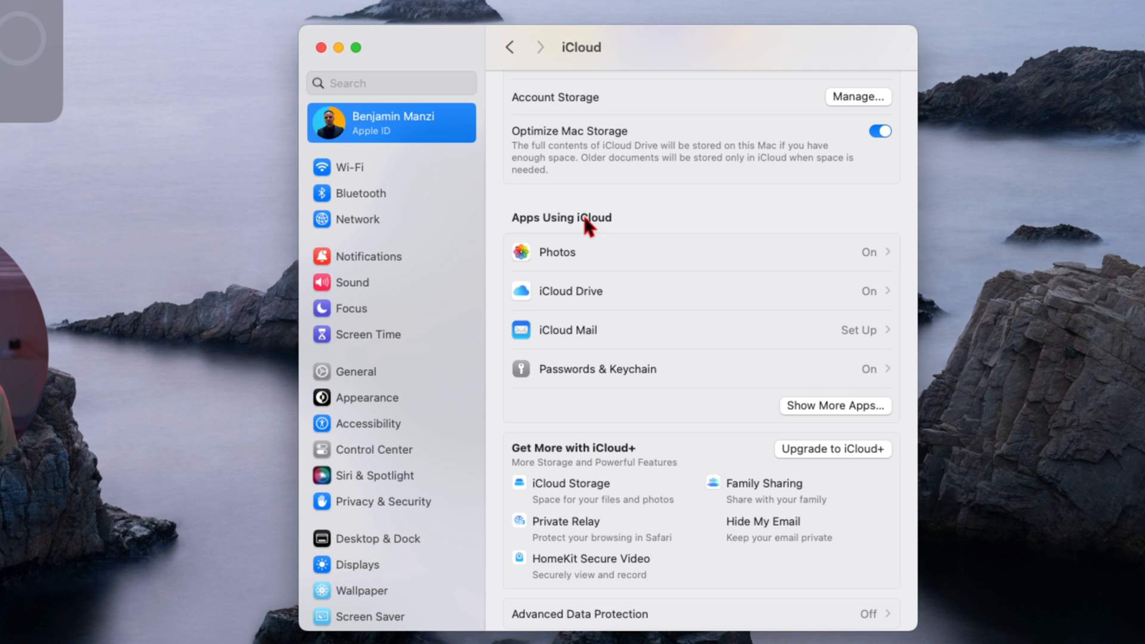
{"action": "left_click", "coordinate": [357, 370]}
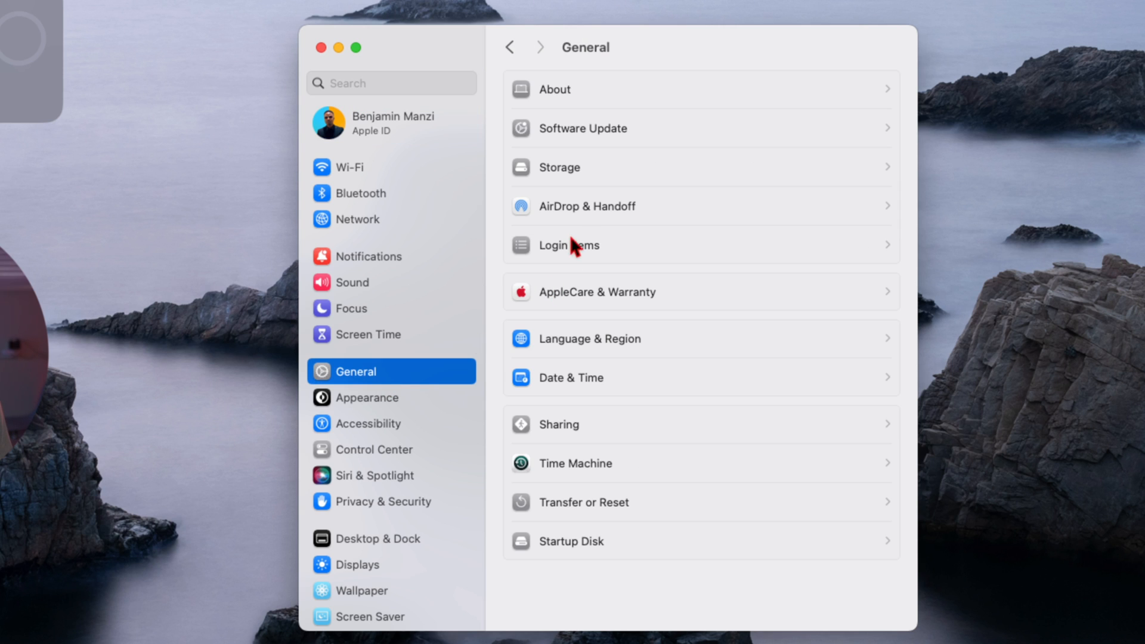
{"action": "left_click", "coordinate": [585, 205]}
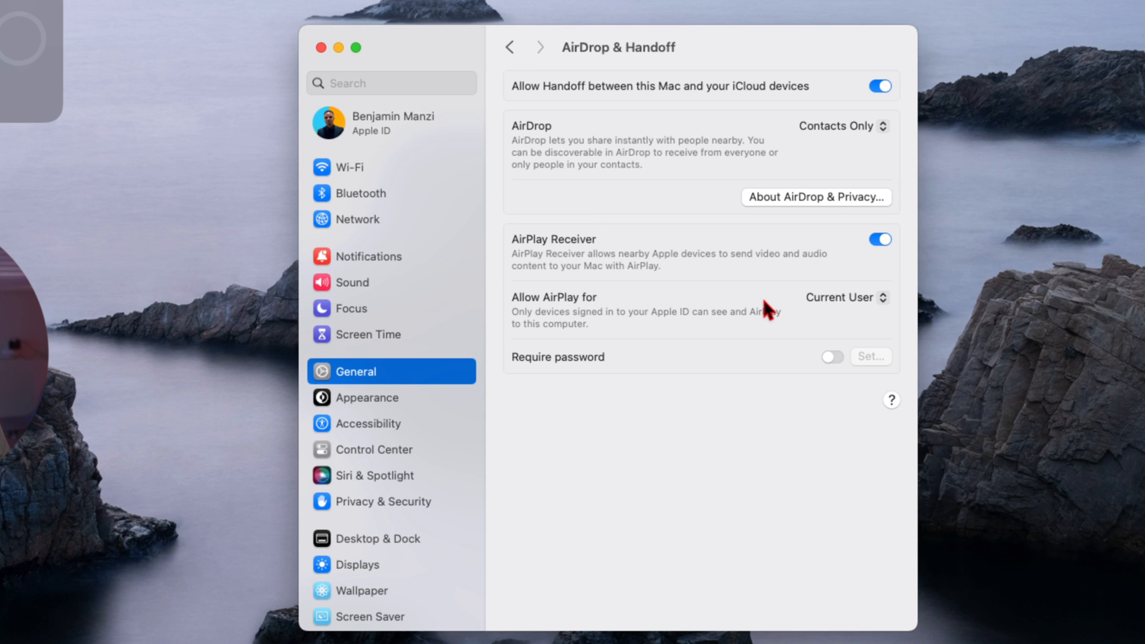